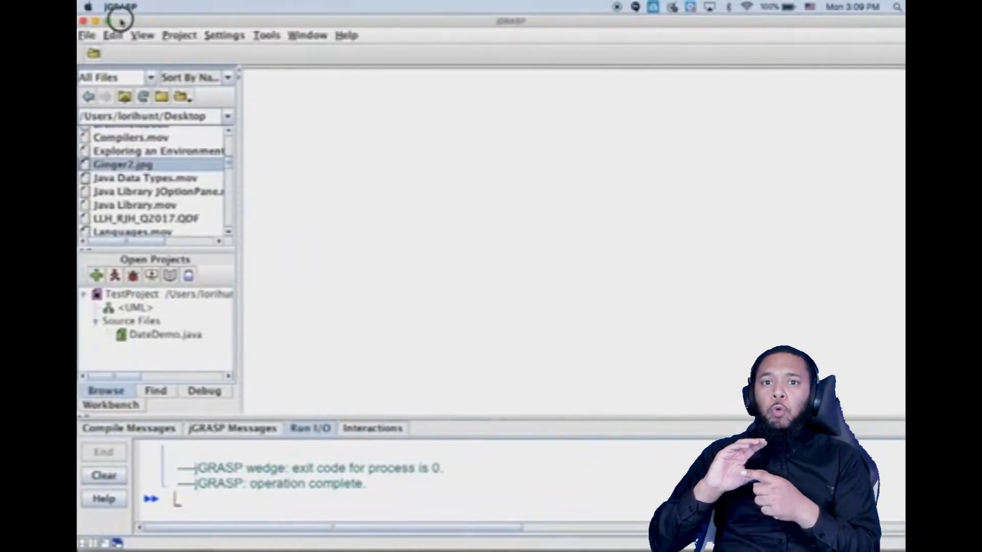
Create a new, empty Java source file from the File menu.
{"action": "left_click", "coordinate": [86, 35]}
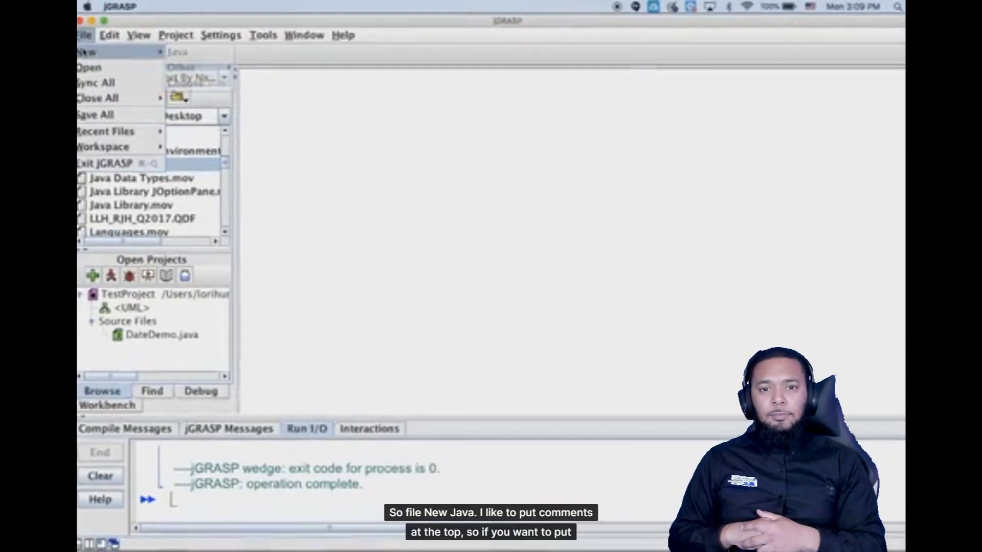
{"action": "left_click", "coordinate": [86, 51]}
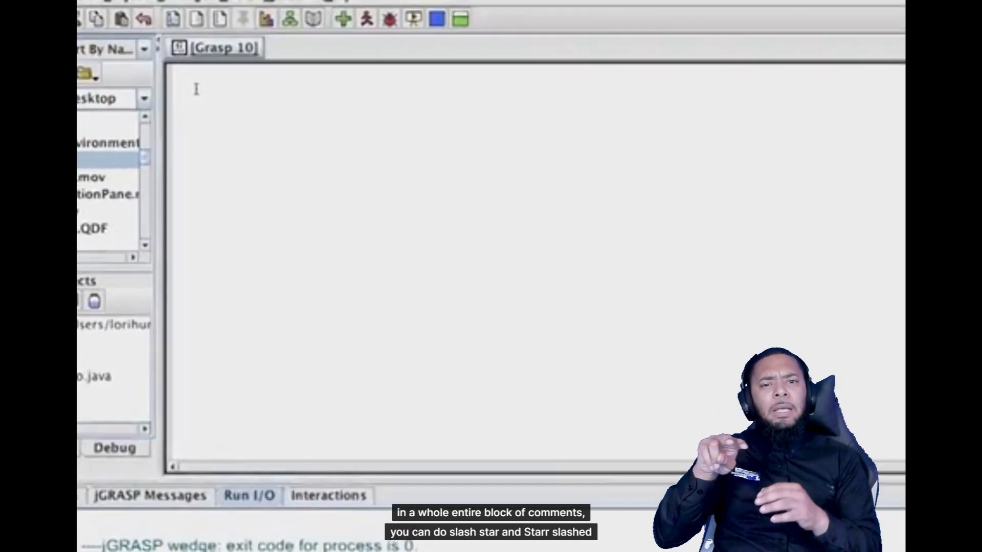
Start a /* */ block comment with the line 'Programmer: your name'.
{"action": "type", "text": "/*"}
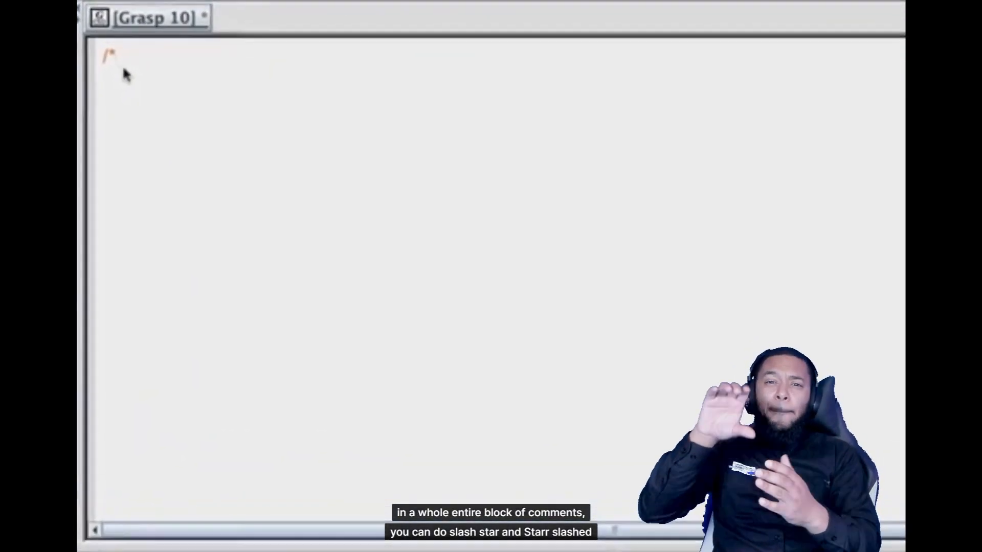
{"action": "type", "text": "*/"}
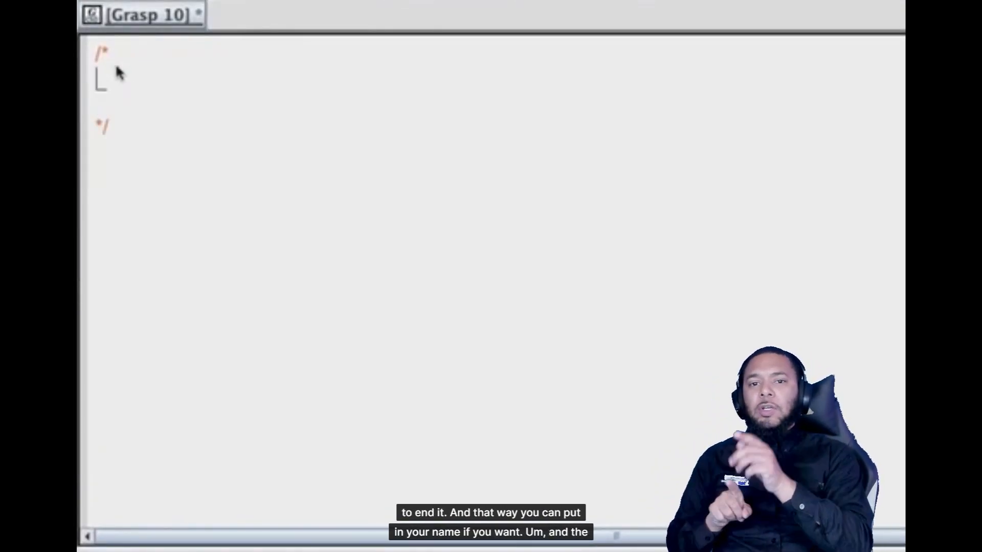
{"action": "type", "text": "Program"}
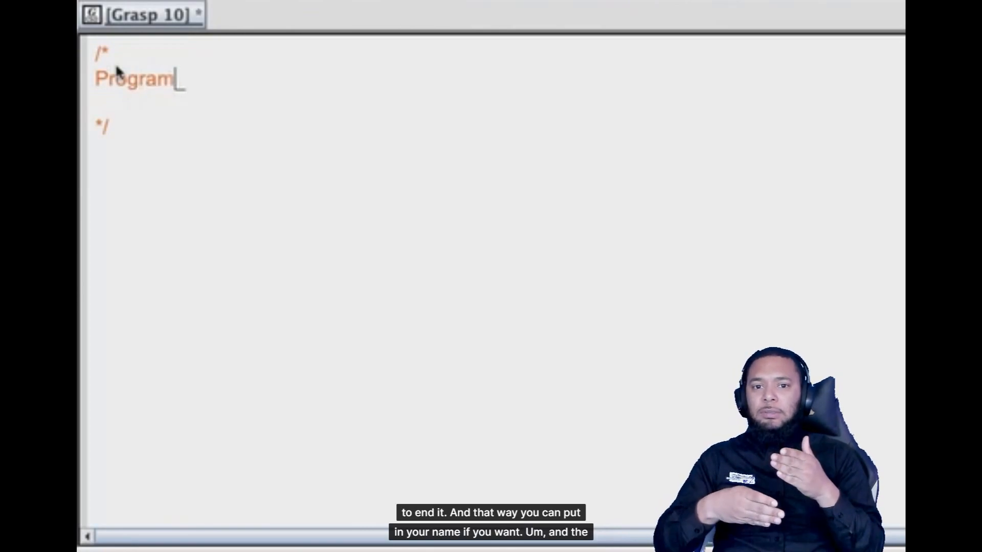
{"action": "type", "text": "mer: your na"}
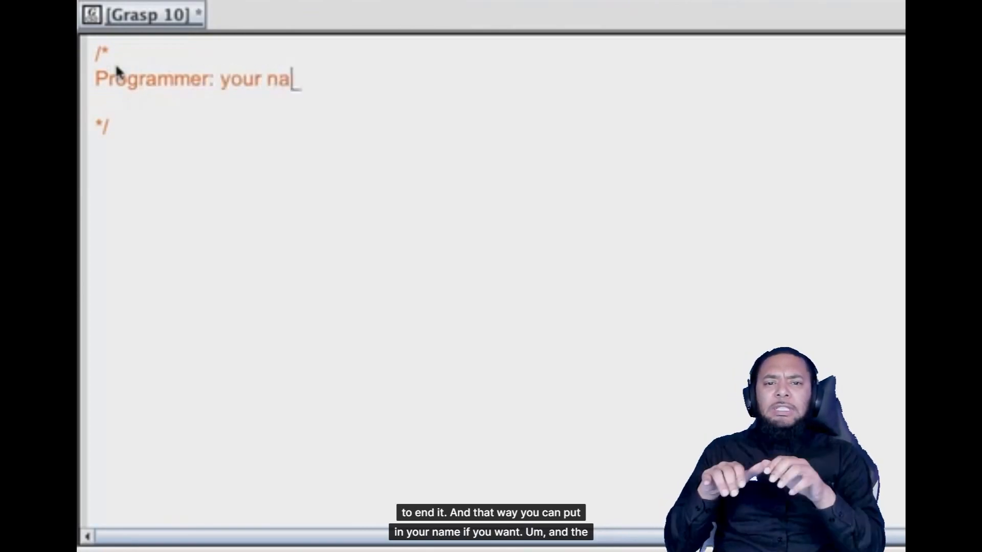
{"action": "type", "text": "me"}
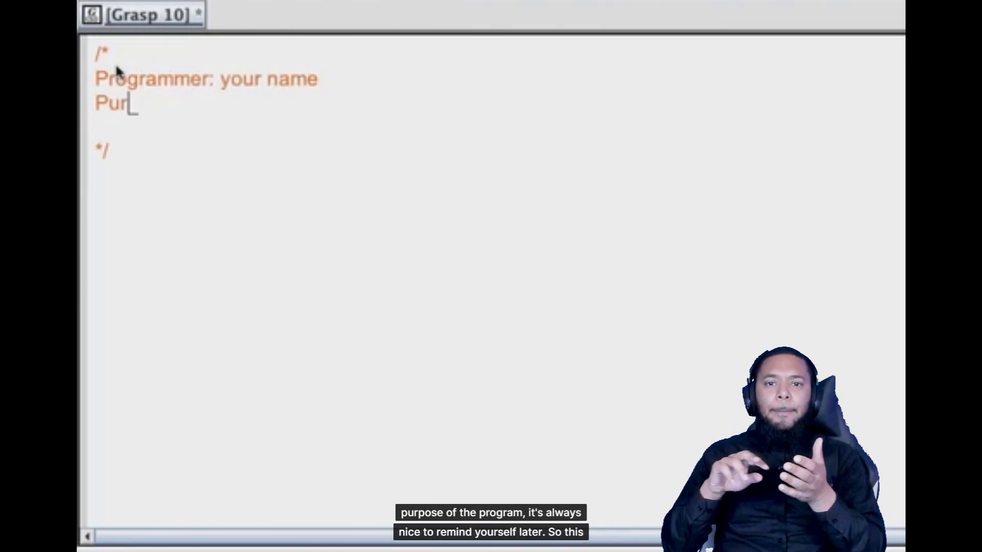
Add 'Purpose: This is an electonic madlib' and begin the public class line.
{"action": "type", "text": "pose"}
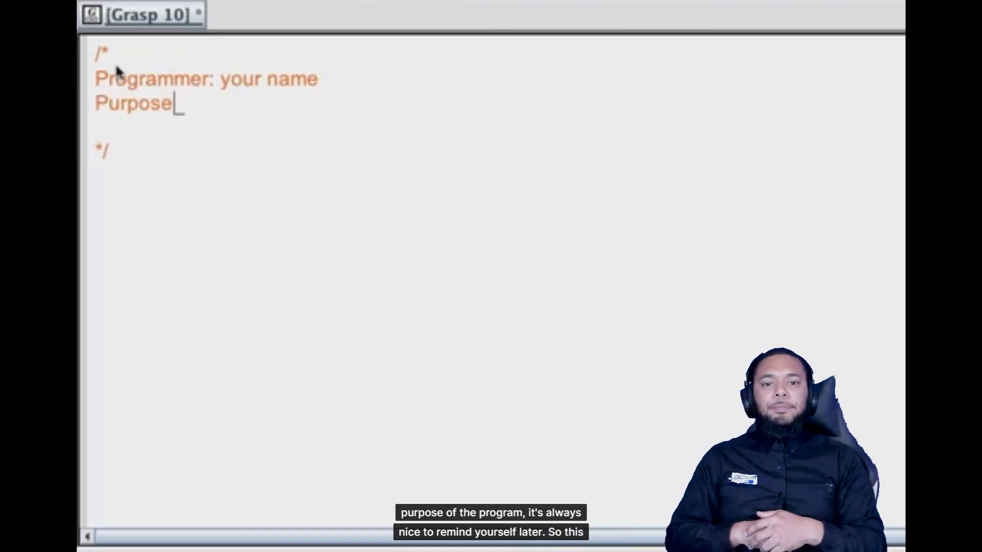
{"action": "type", "text": ":"}
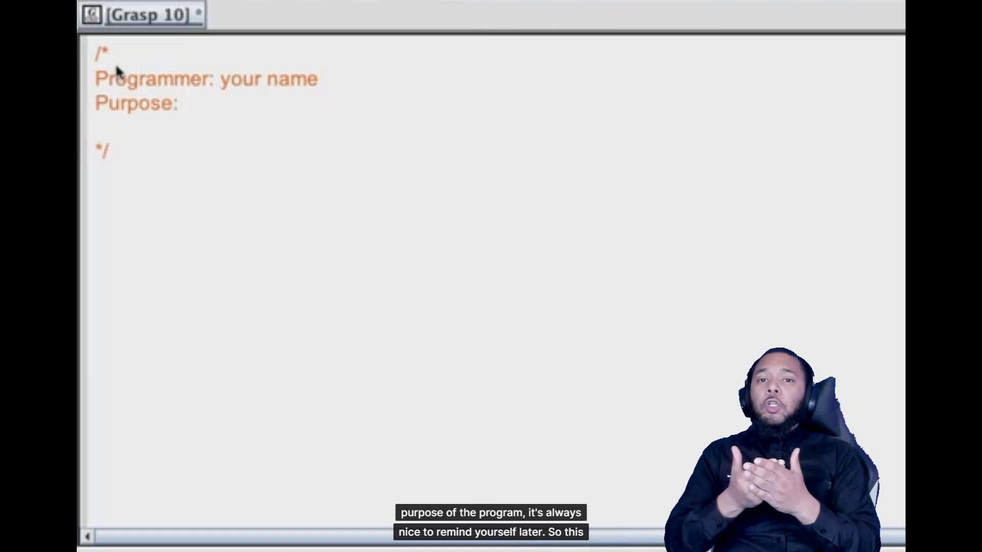
{"action": "type", "text": "This is"}
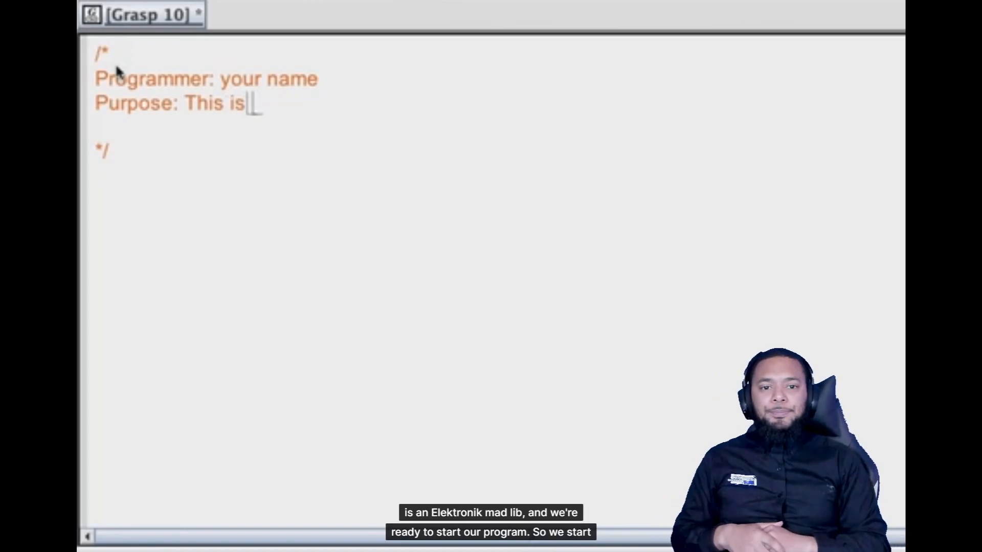
{"action": "type", "text": "an elec"}
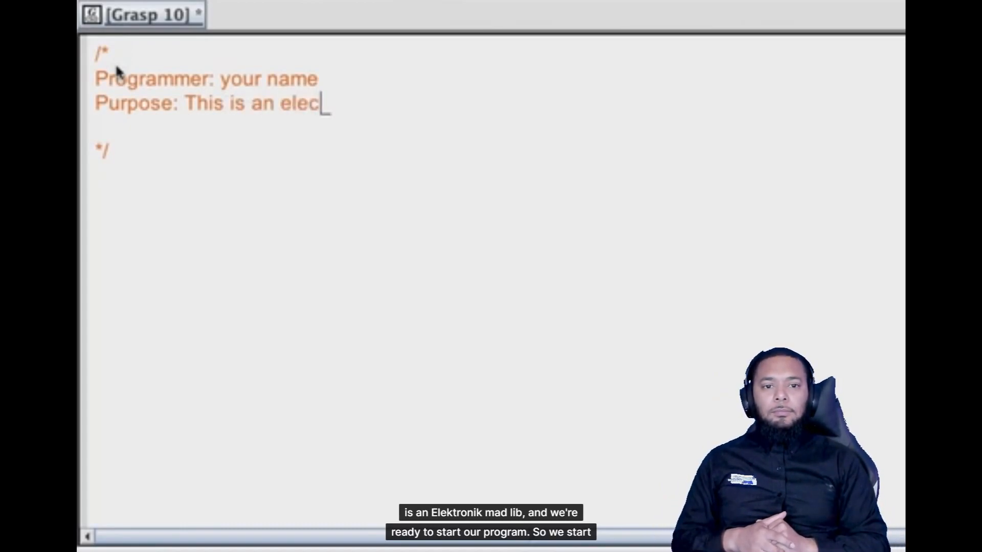
{"action": "type", "text": "tonic madlib"}
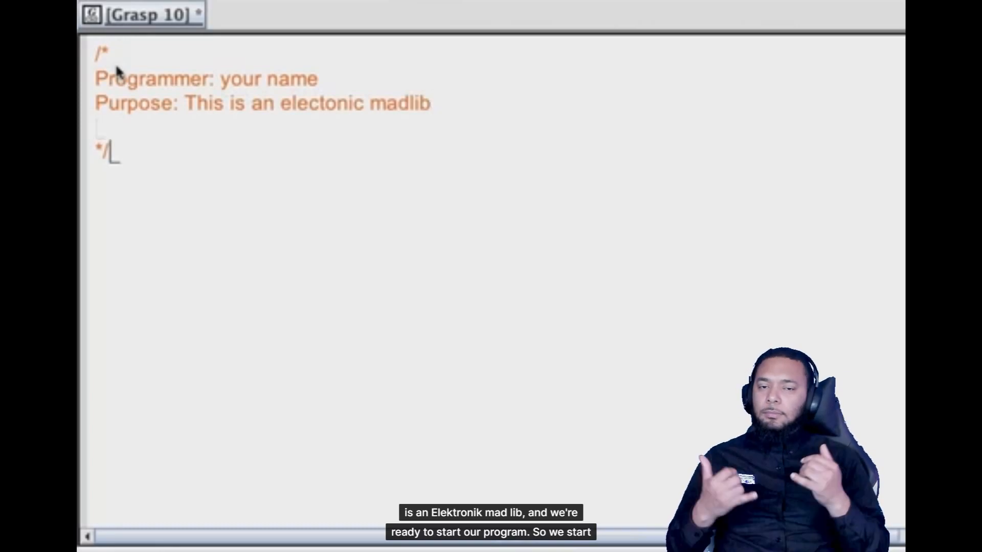
{"action": "type", "text": "public clas"}
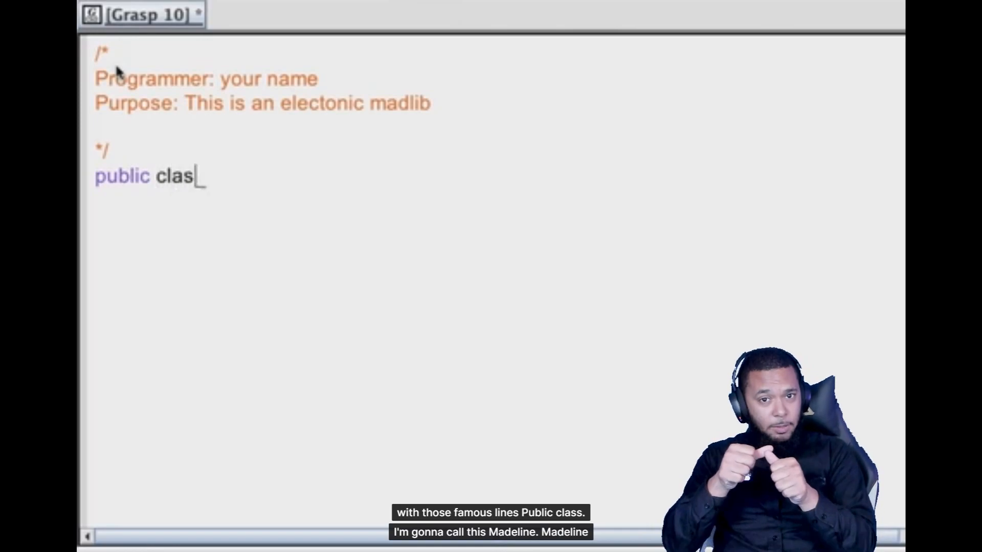
Declare public class madlib with a public static void main(String[] args) method inside.
{"action": "type", "text": "s madlib"}
{"action": "type", "text": "{"}
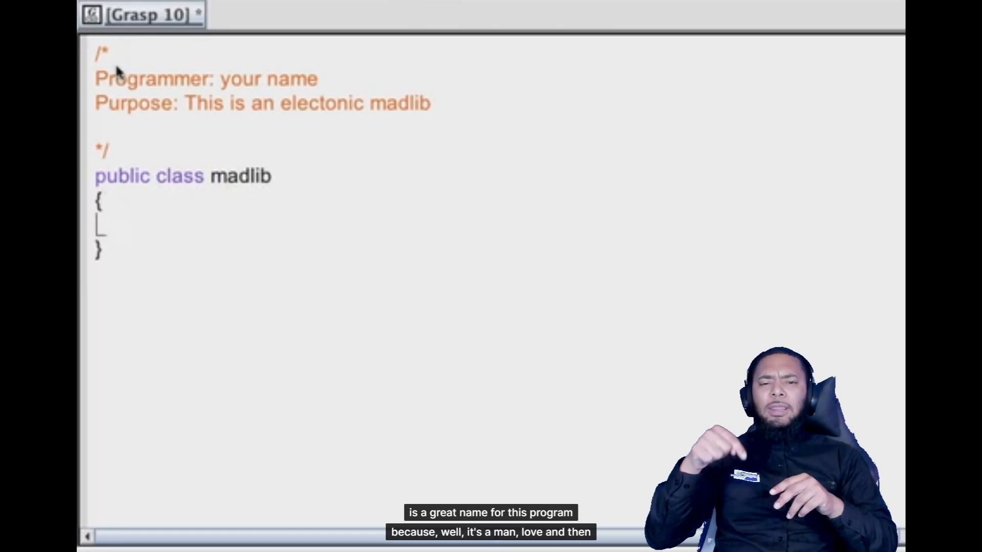
{"action": "type", "text": "publicc"}
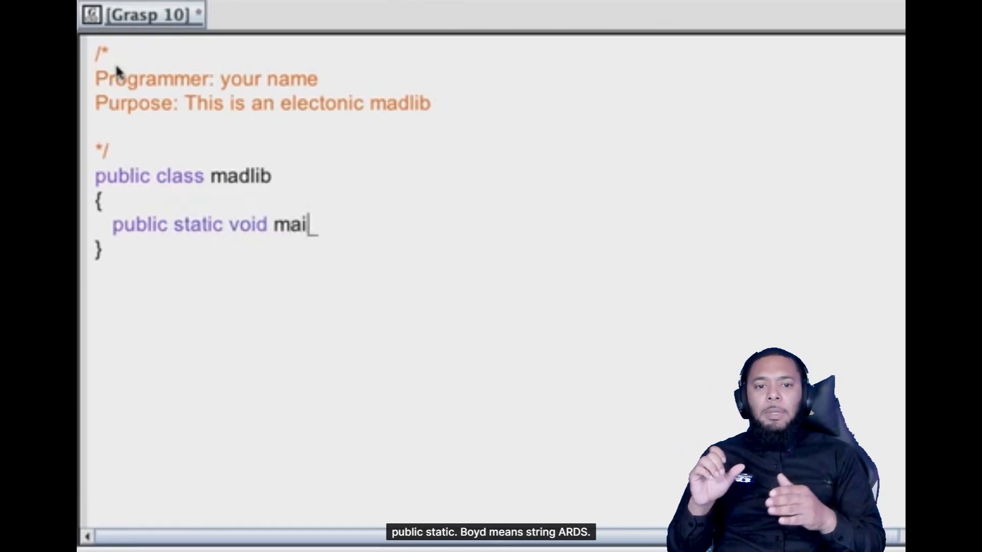
{"action": "type", "text": "n(String"}
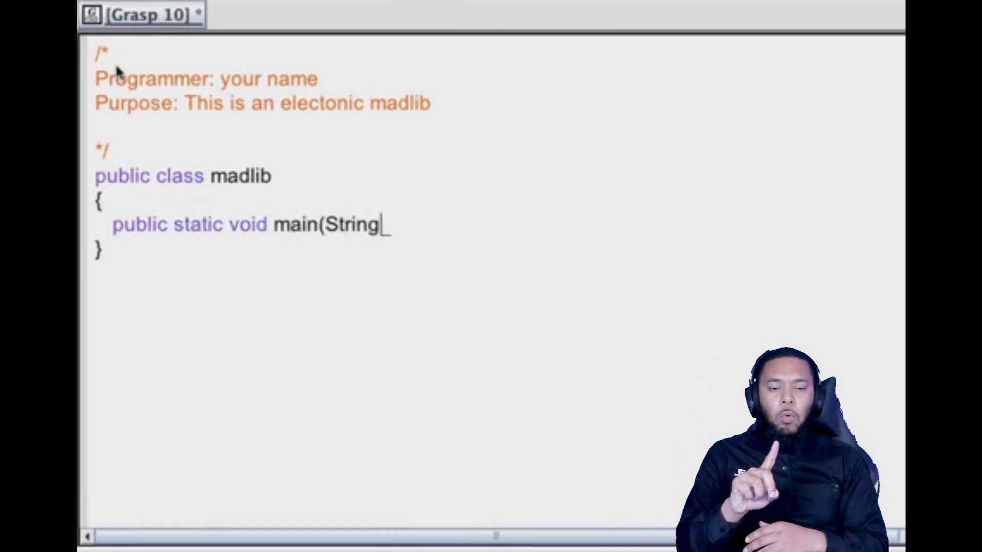
{"action": "type", "text": "[] args)"}
{"action": "type", "text": "{"}
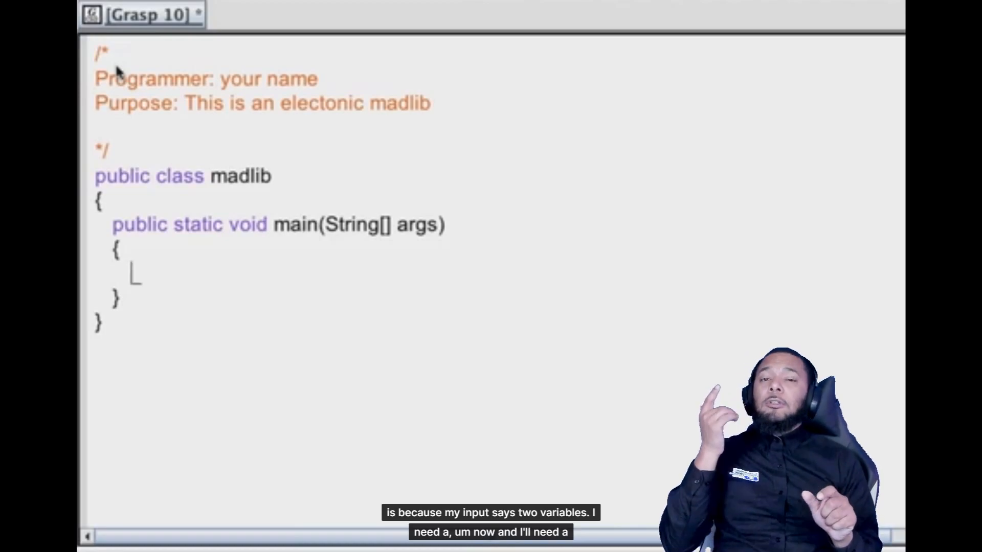
Declare 'String noun, verb;' inside the main method.
{"action": "type", "text": "Strin"}
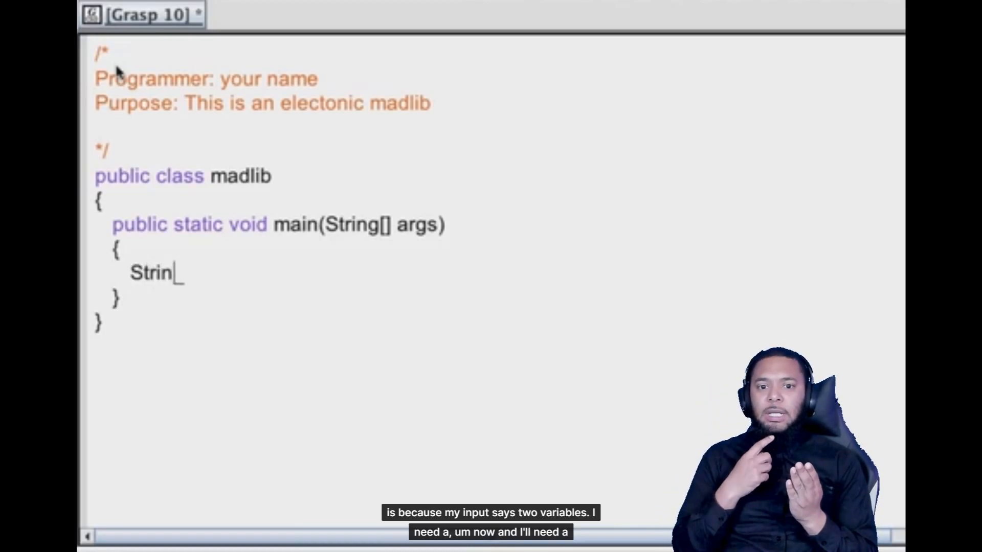
{"action": "type", "text": "g noun,"}
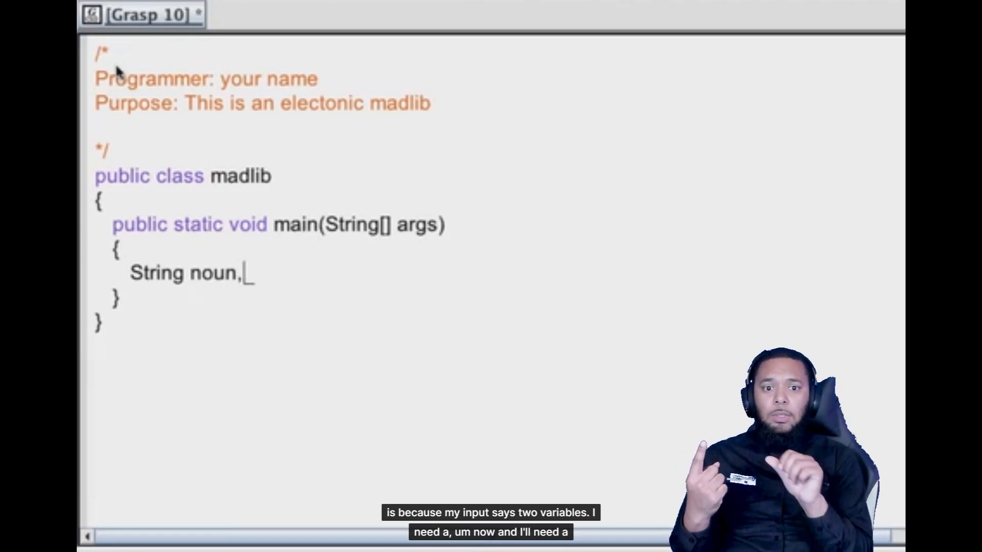
{"action": "type", "text": "verb;"}
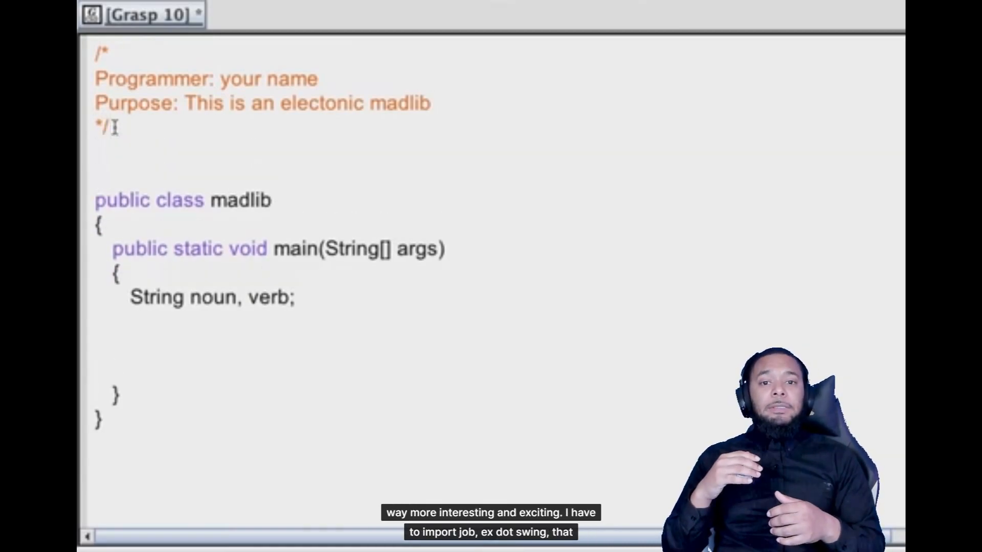
Write 'import javax.swing.*; //import for dialog boxes' above the class.
{"action": "type", "text": "import j"}
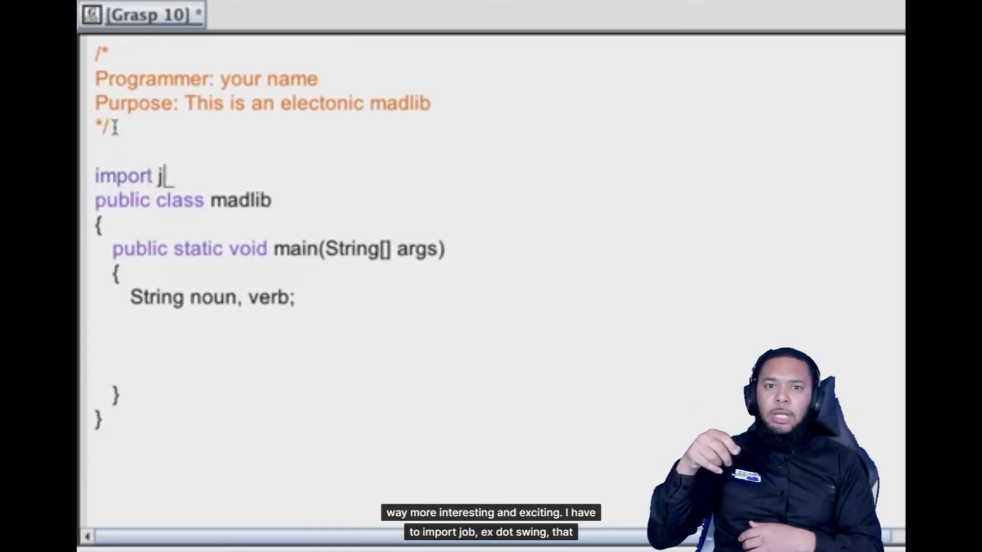
{"action": "type", "text": "avax."}
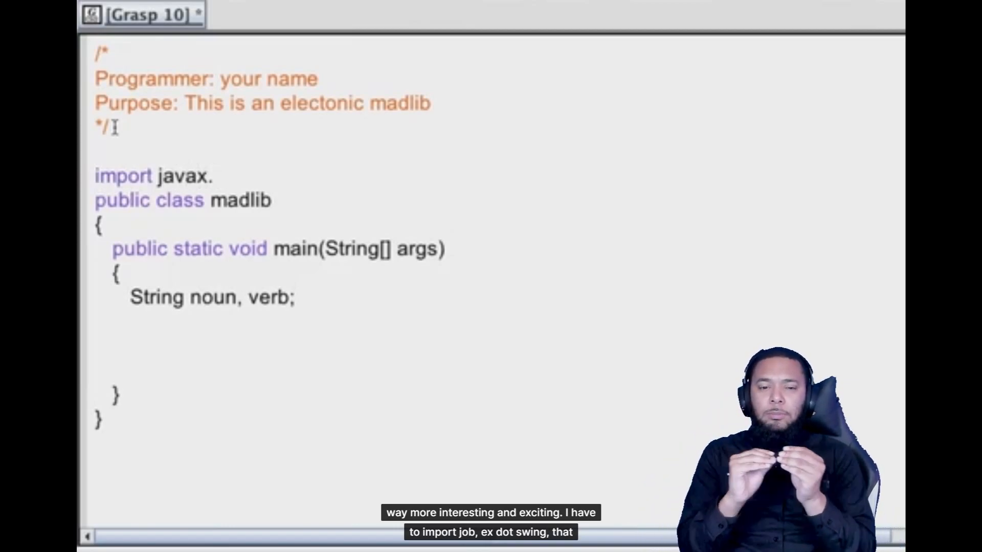
{"action": "type", "text": "swing."}
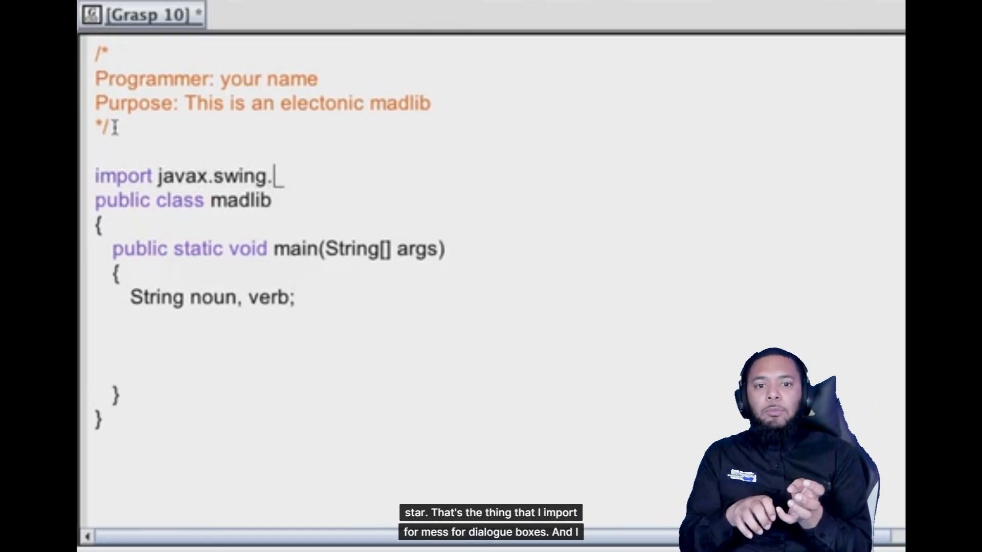
{"action": "type", "text": "*;"}
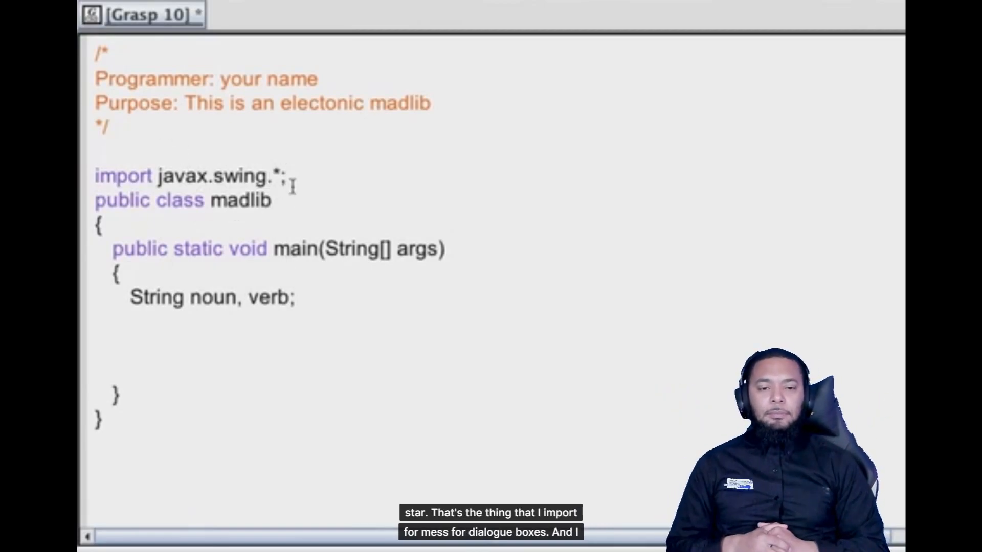
{"action": "type", "text": "//im"}
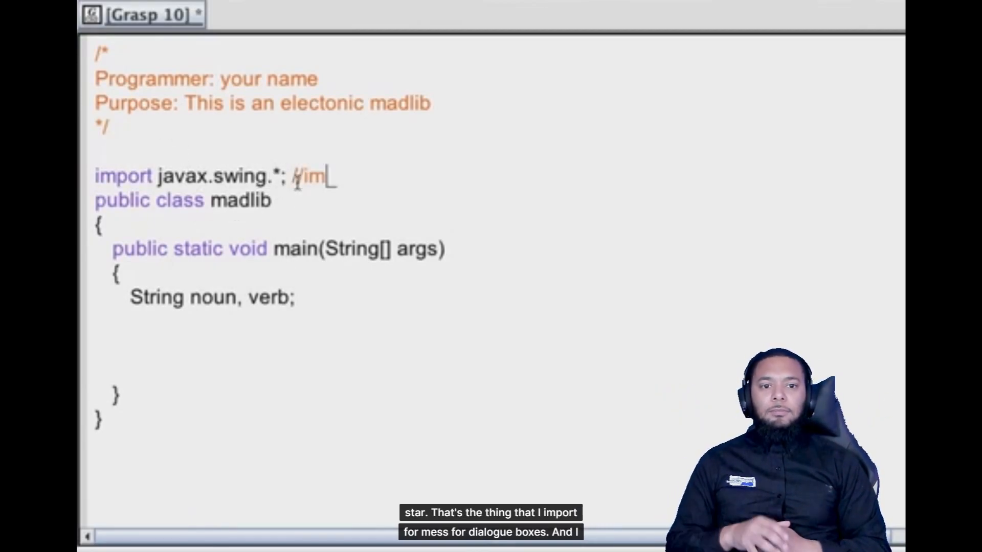
{"action": "type", "text": "port for"}
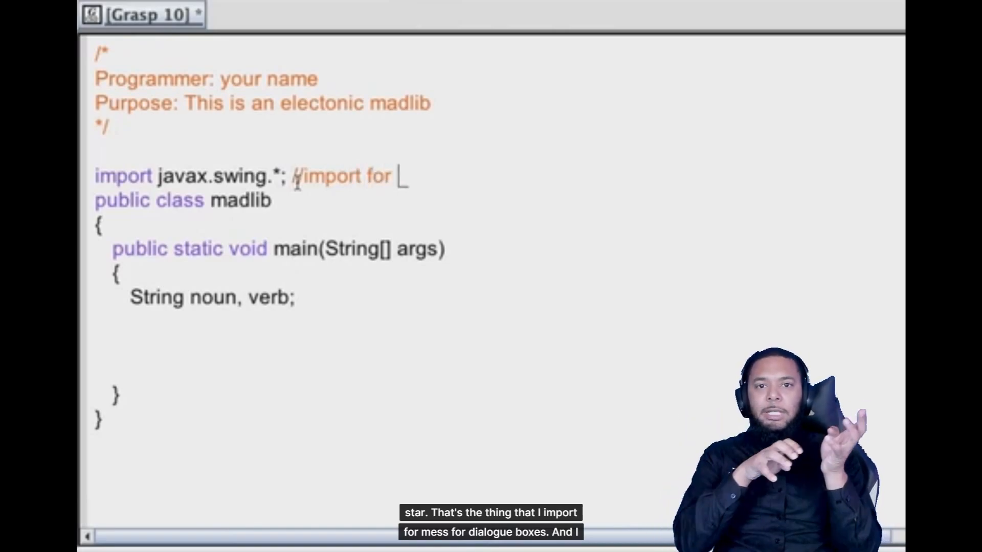
{"action": "type", "text": "dialg"}
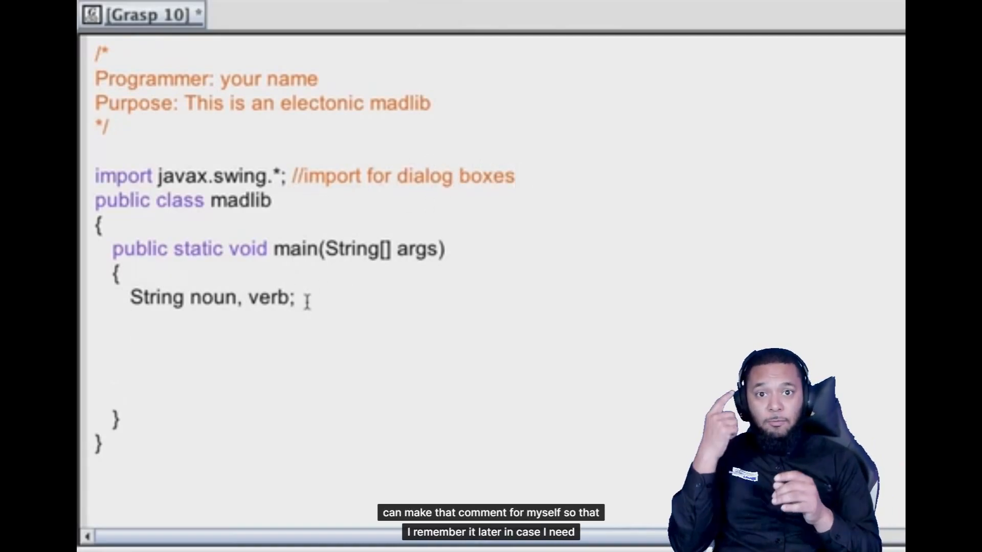
{"action": "type", "text": "n"}
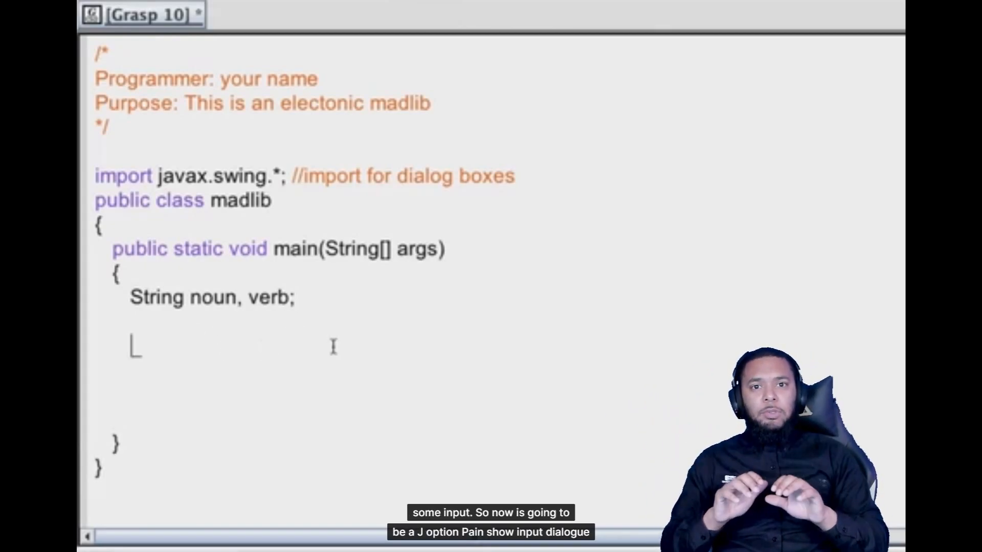
Read noun from JOptionPane.showInputDialog("Enter a noun: ").
{"action": "type", "text": "noun = JOptionPa"}
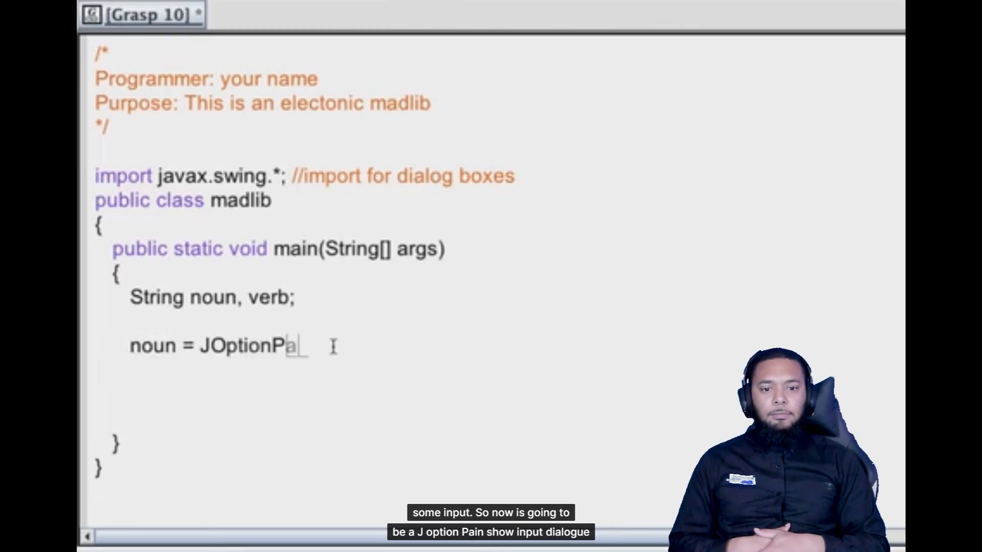
{"action": "type", "text": "ne.sho"}
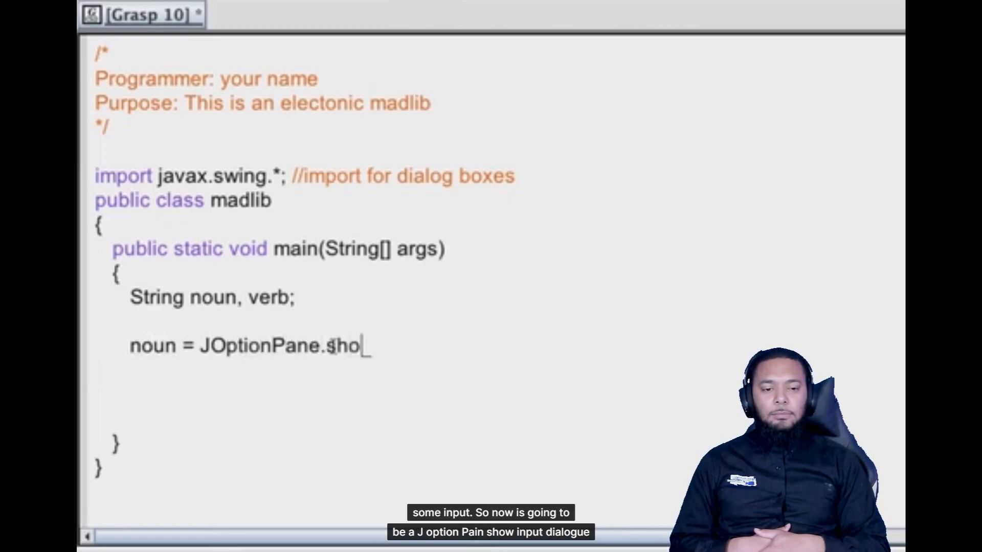
{"action": "type", "text": "wInput"}
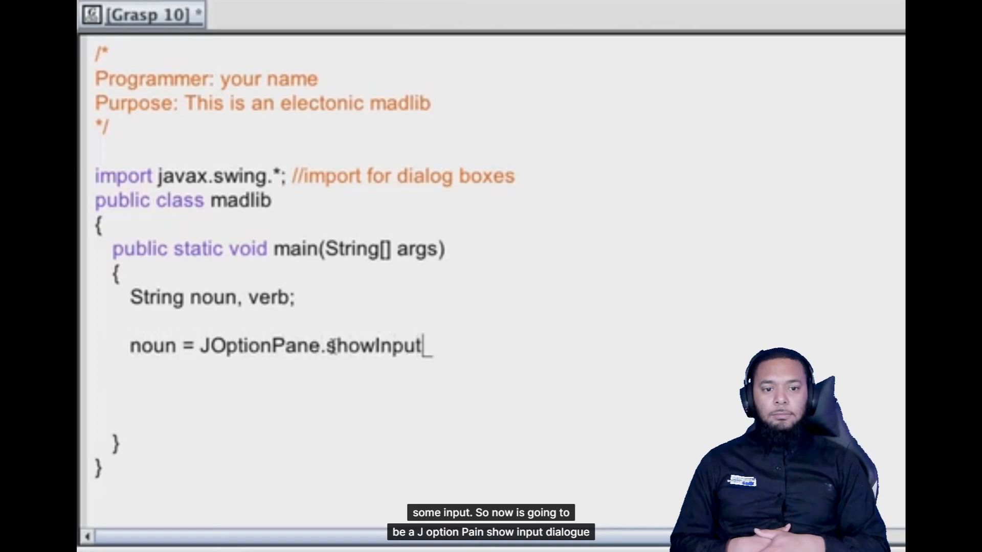
{"action": "type", "text": "Dialog("}
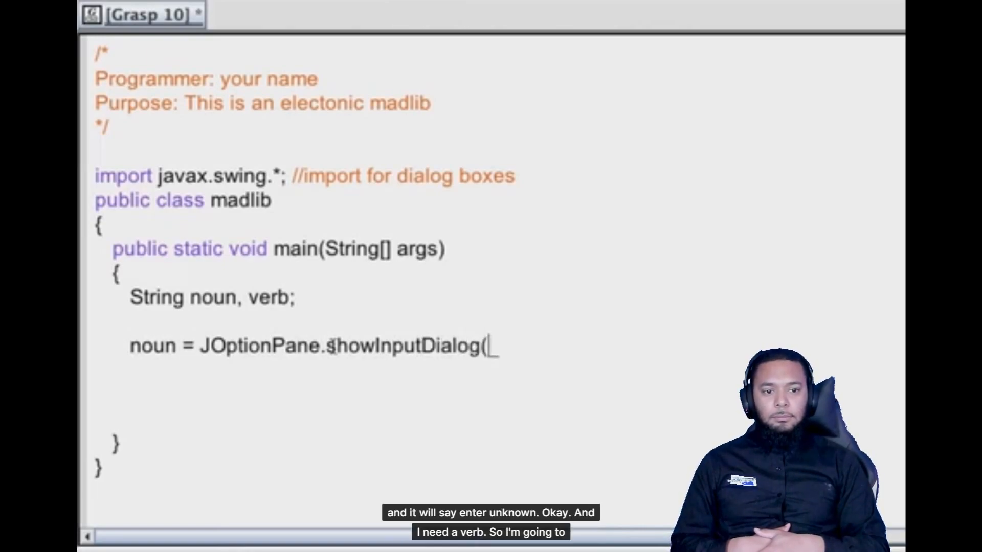
{"action": "type", "text": "\"Enter a noun:"}
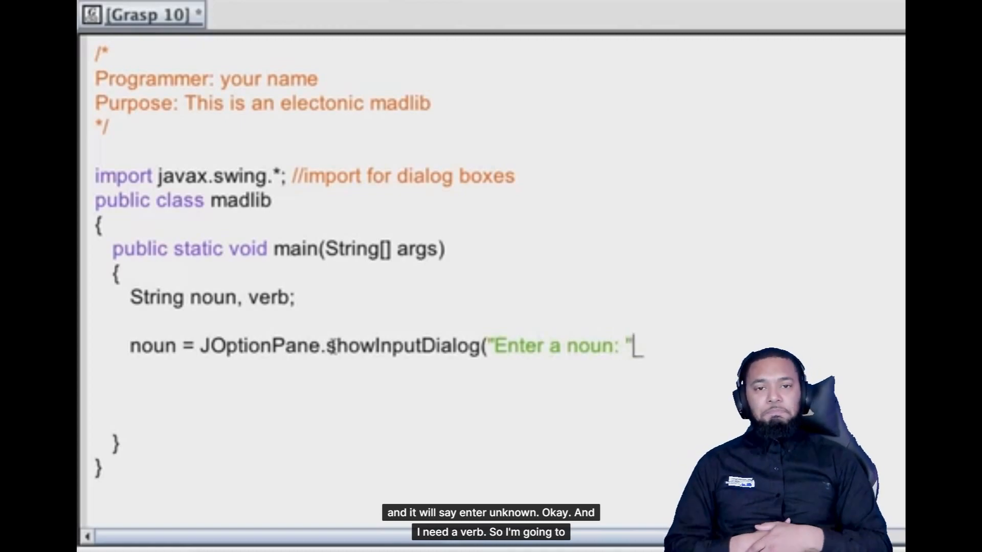
{"action": "type", "text": ");"}
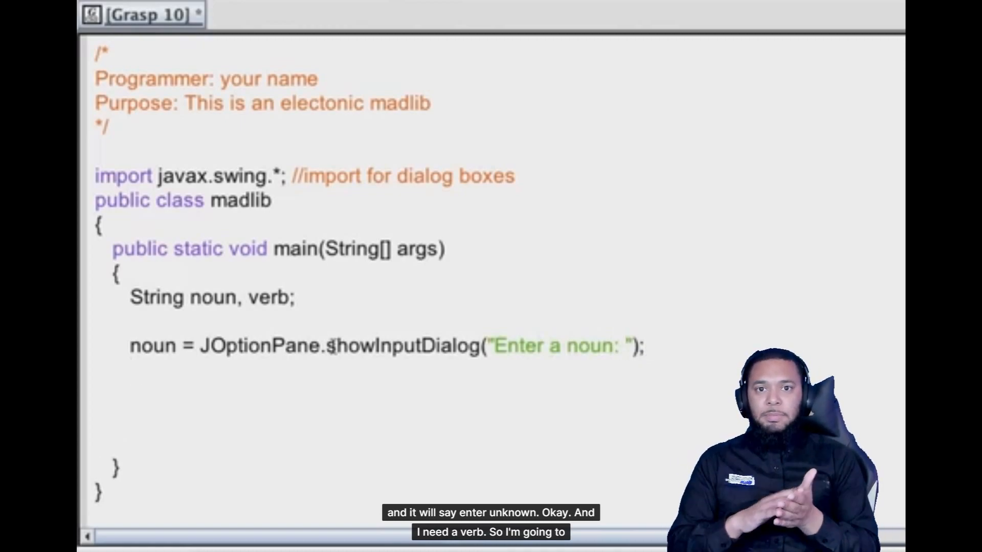
Read verb from JOptionPane.showInputDialog("Enter a verb").
{"action": "type", "text": "verb ="}
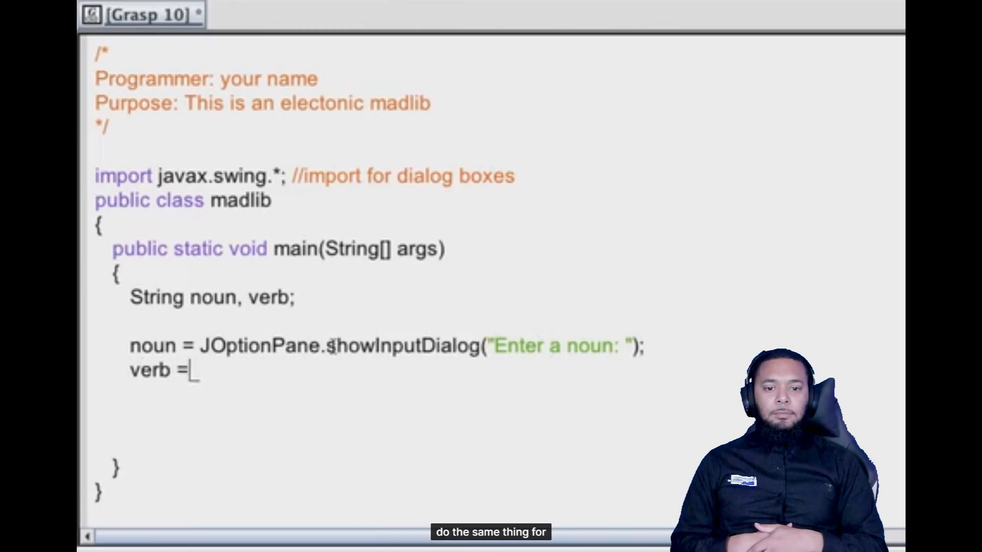
{"action": "type", "text": "JOption"}
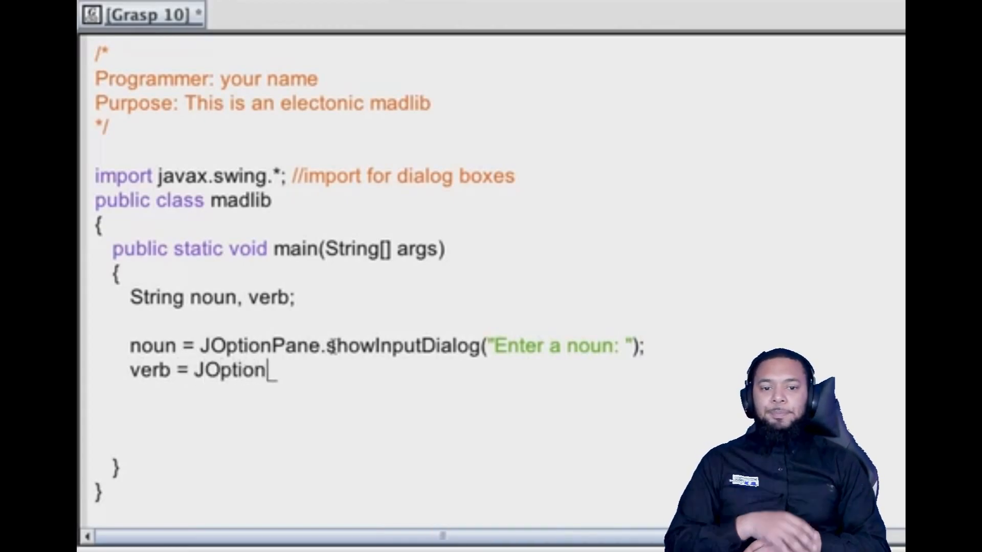
{"action": "type", "text": "Pane.show"}
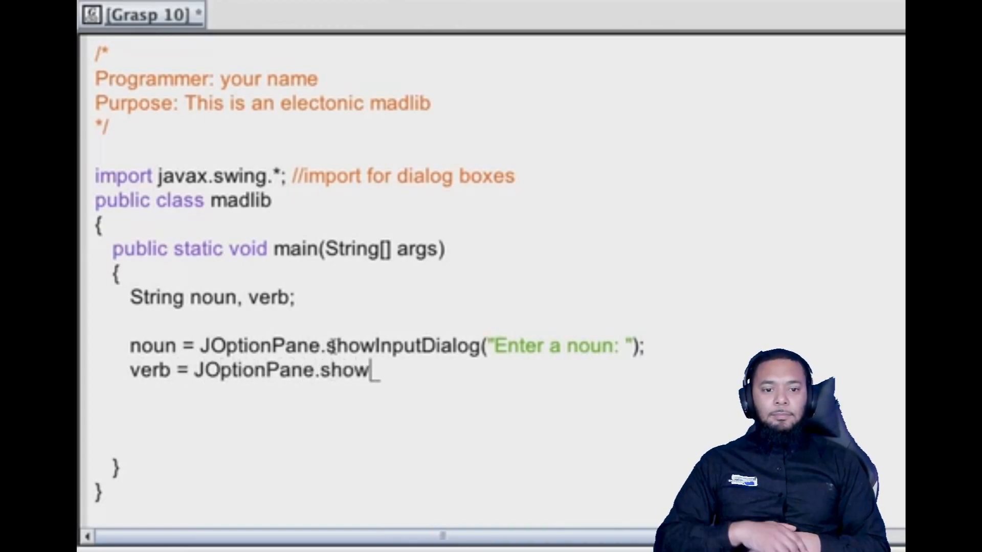
{"action": "type", "text": "InputDialog(\"Enter a"}
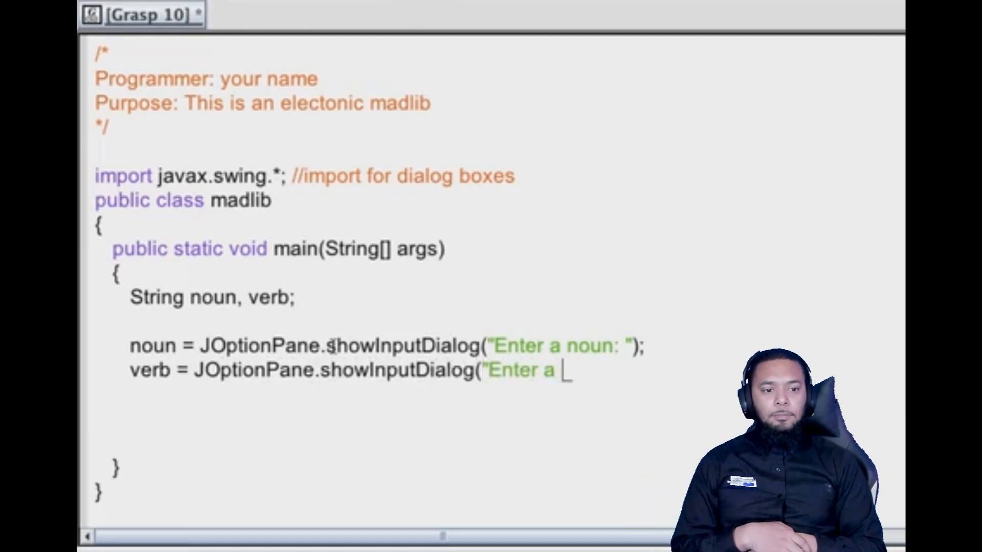
{"action": "type", "text": "verb\""}
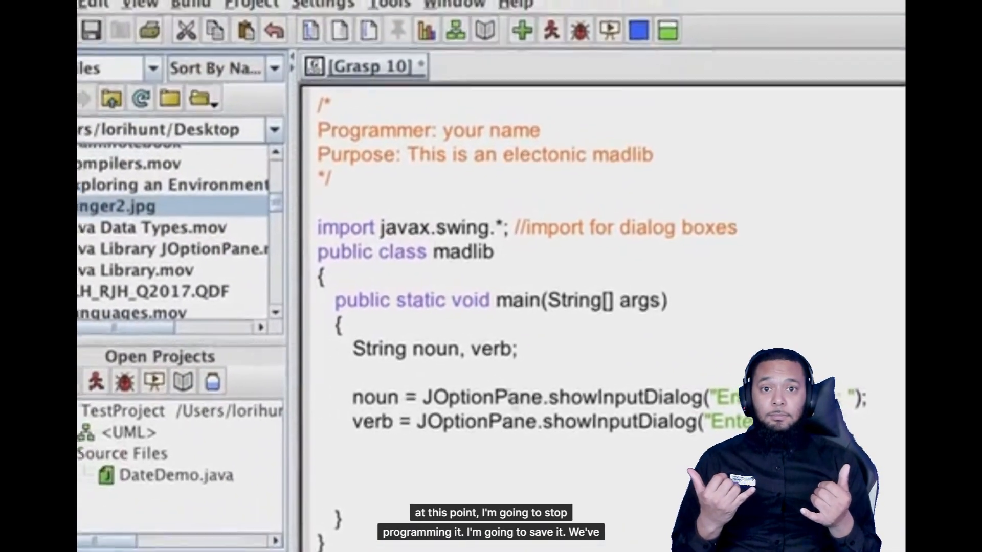
Save the program to disk as madlib.java.
{"action": "left_click", "coordinate": [92, 9]}
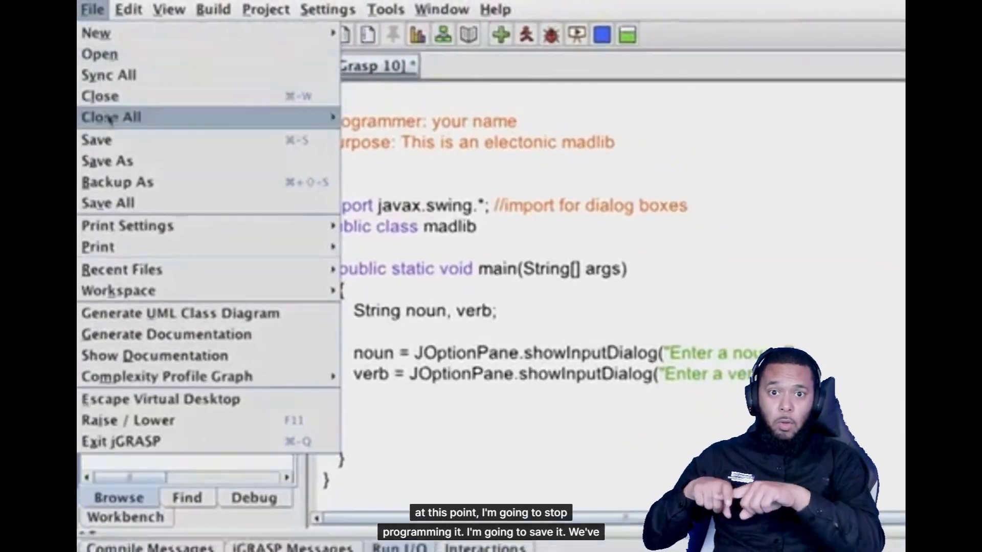
{"action": "left_click", "coordinate": [107, 161]}
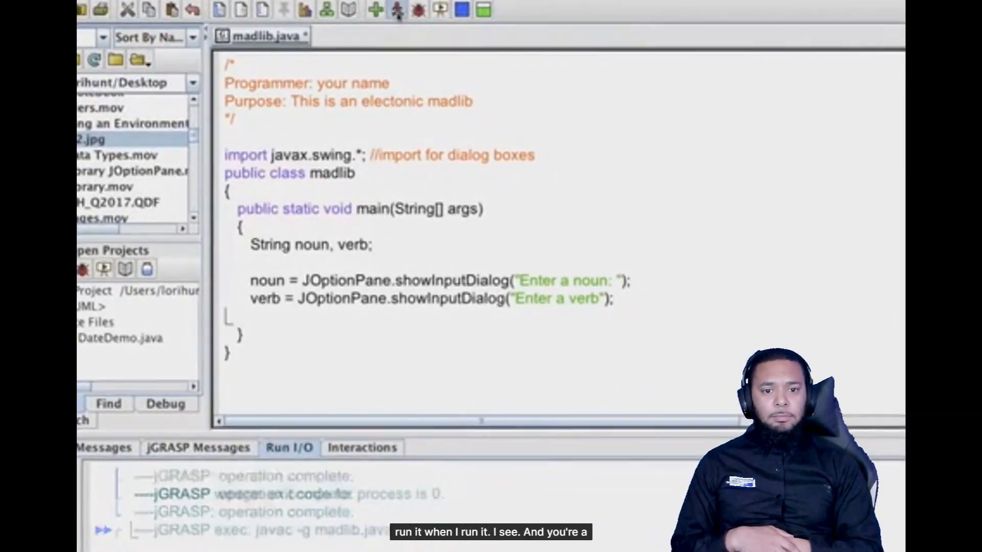
Run the madlib program and answer its noun and verb input dialogs.
{"action": "left_click", "coordinate": [396, 9]}
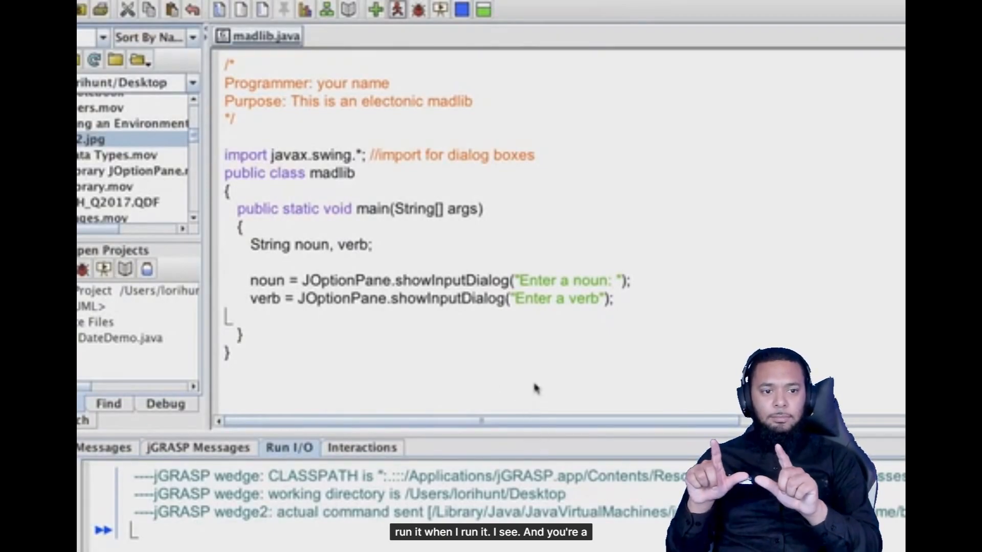
{"action": "mouse_move", "coordinate": [575, 324]}
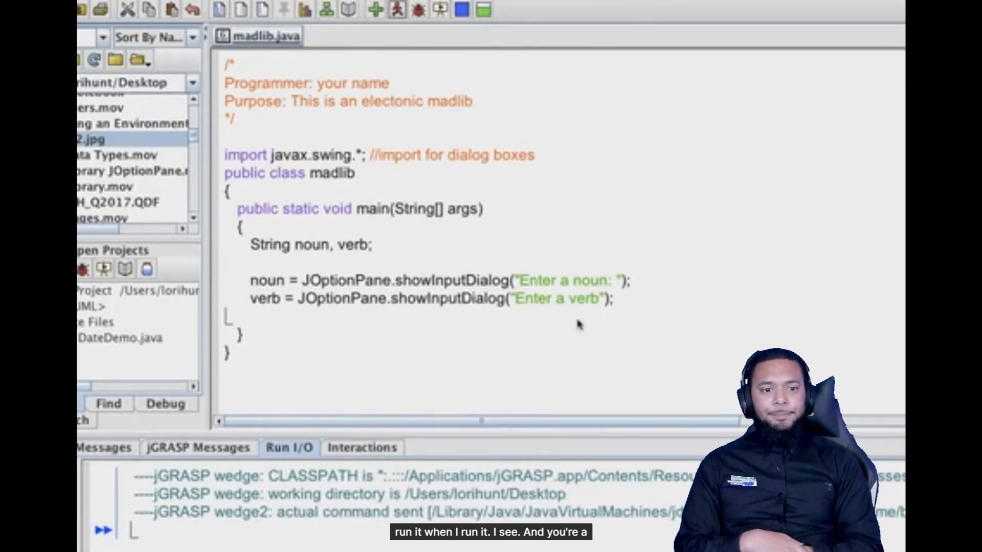
{"action": "left_click", "coordinate": [412, 8]}
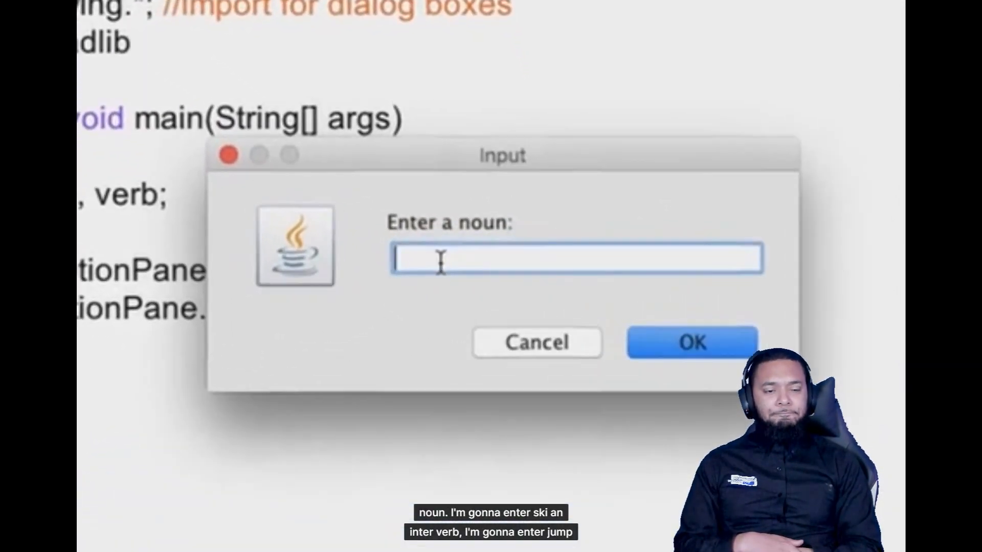
{"action": "left_click", "coordinate": [691, 342]}
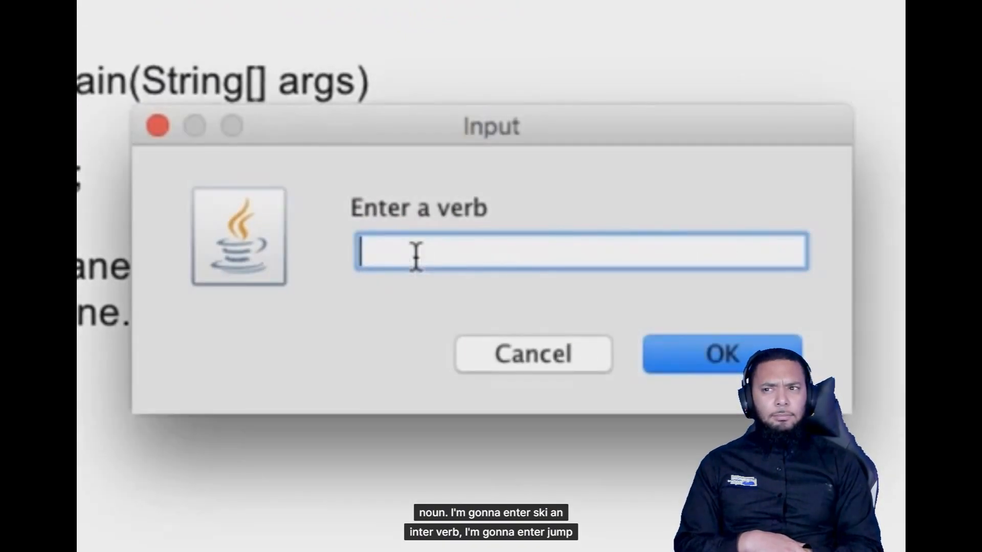
{"action": "type", "text": "ju"}
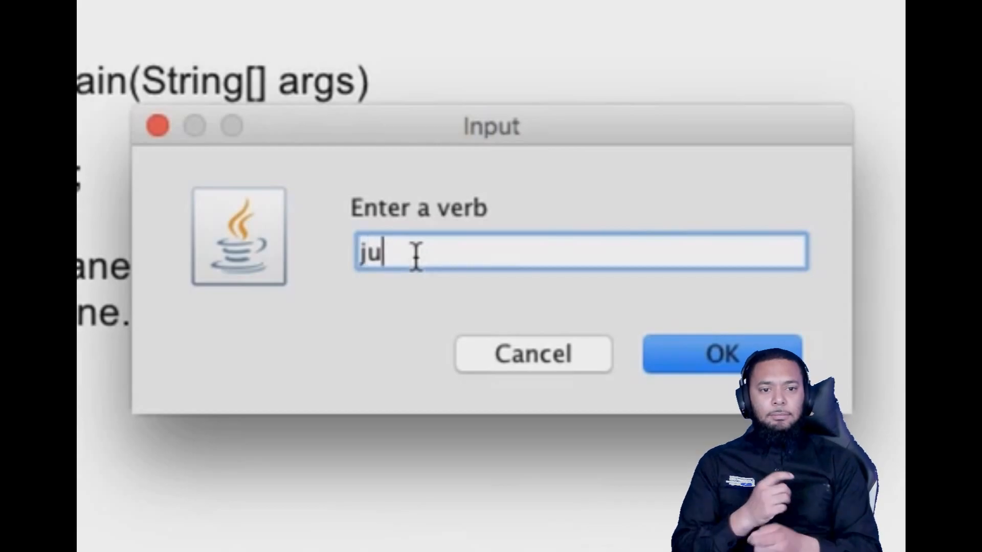
{"action": "left_click", "coordinate": [723, 354]}
{"action": "type", "text": "JOptionP"}
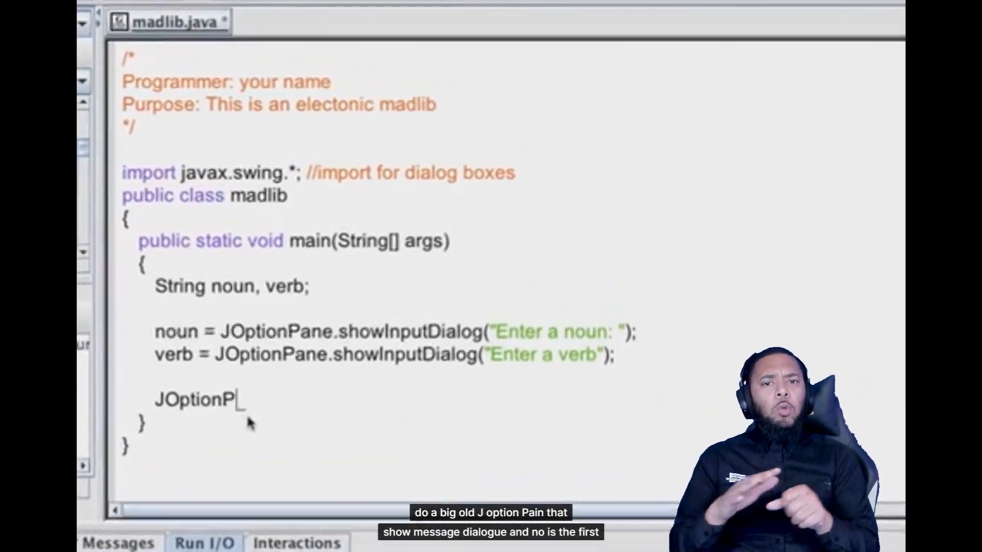
Add JOptionPane.showMessageDialog(null, "Once upon a time there was a little dog who liked to run").
{"action": "type", "text": "ane.show"}
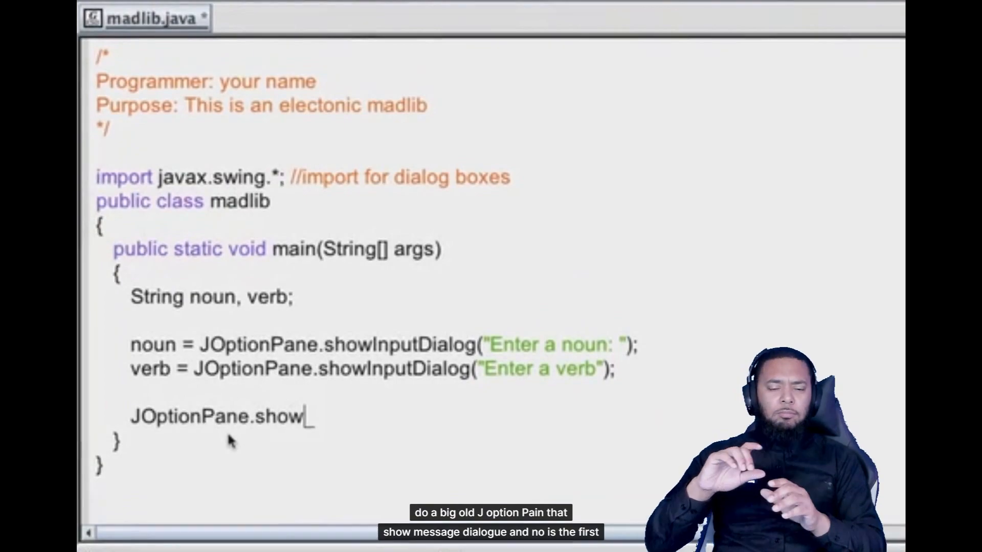
{"action": "type", "text": "Message"}
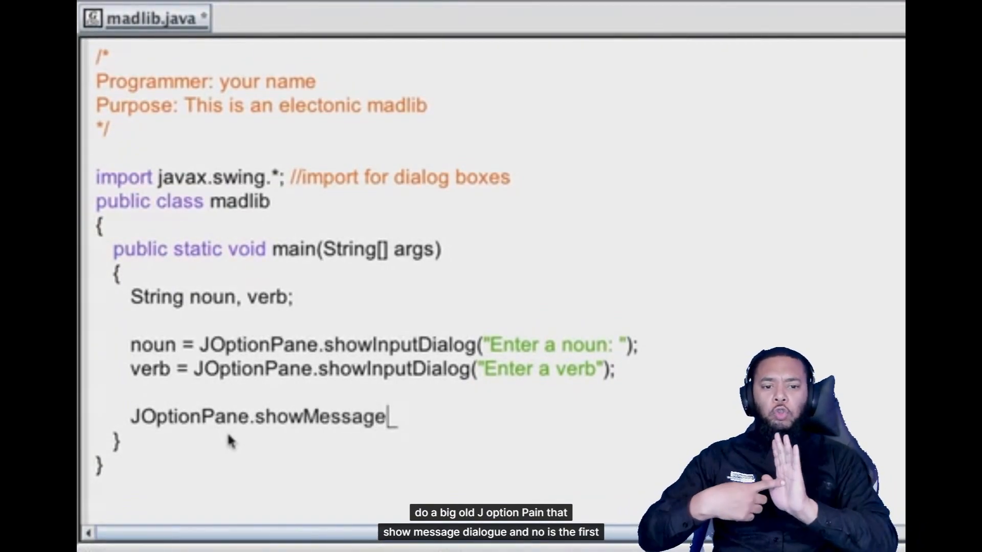
{"action": "type", "text": "Dialog(n"}
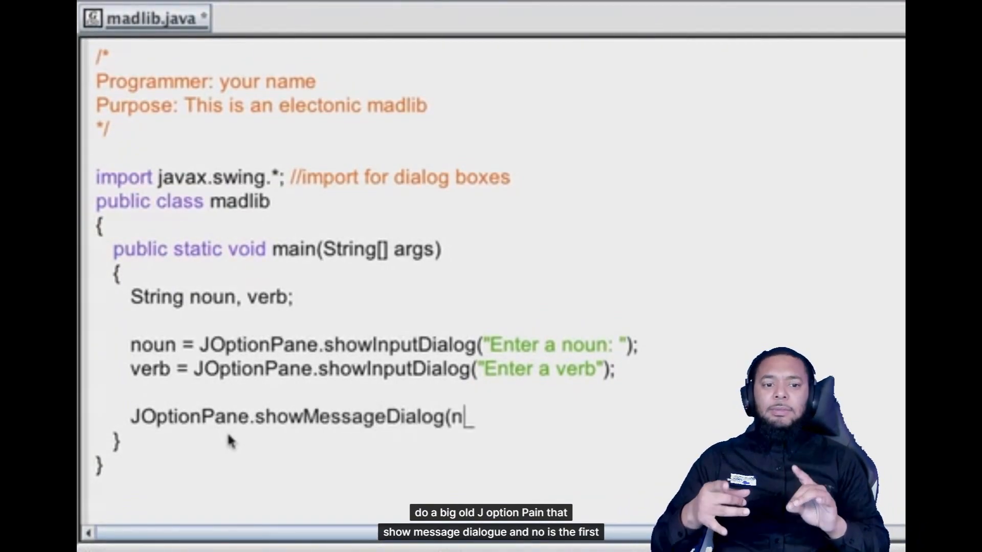
{"action": "type", "text": "ull,"}
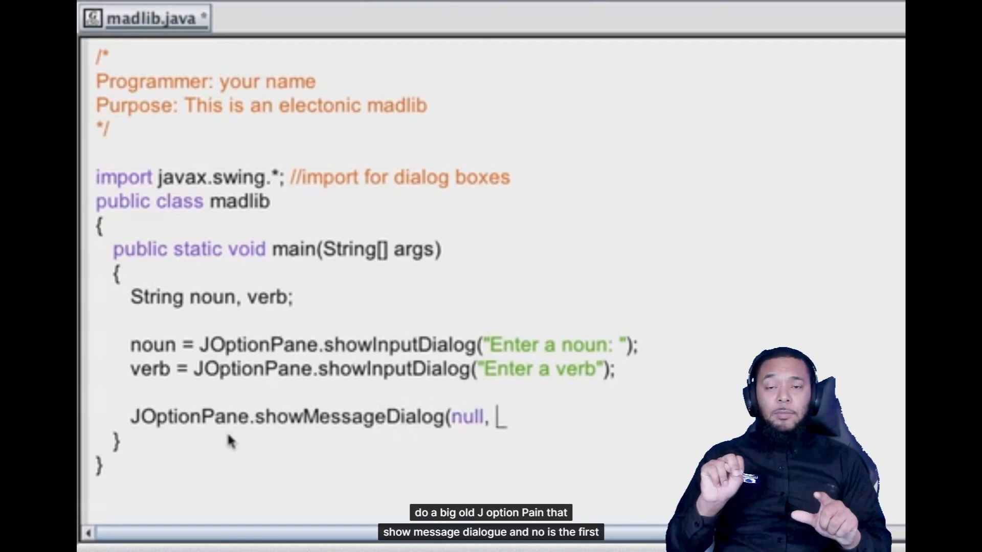
{"action": "type", "text": "\""}
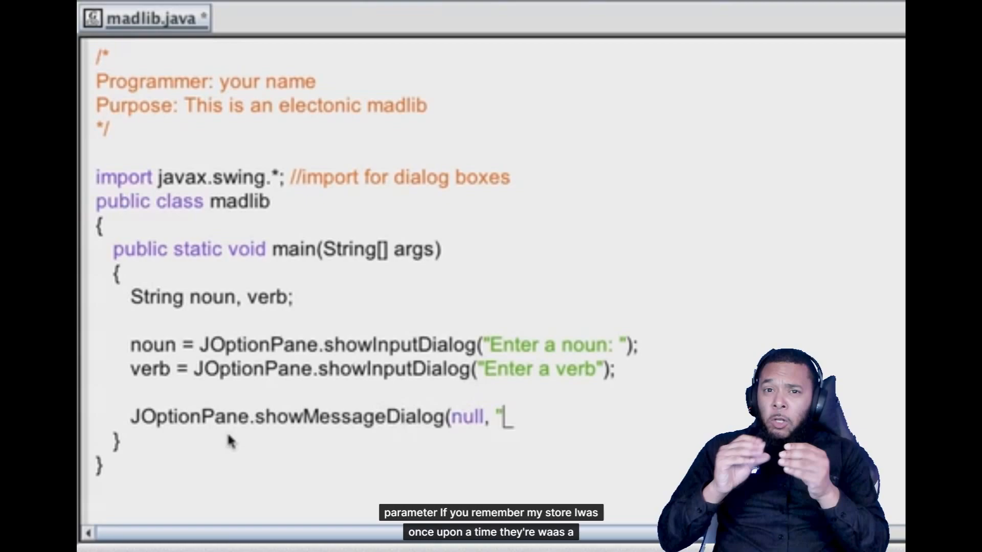
{"action": "type", "text": "Once upon a time there was a little dog who"}
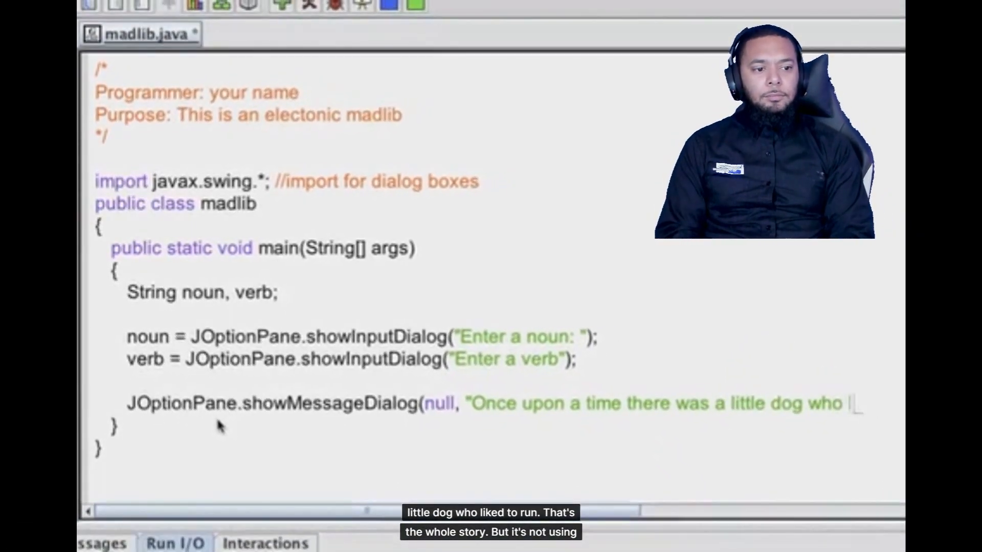
{"action": "type", "text": "liked to run"}
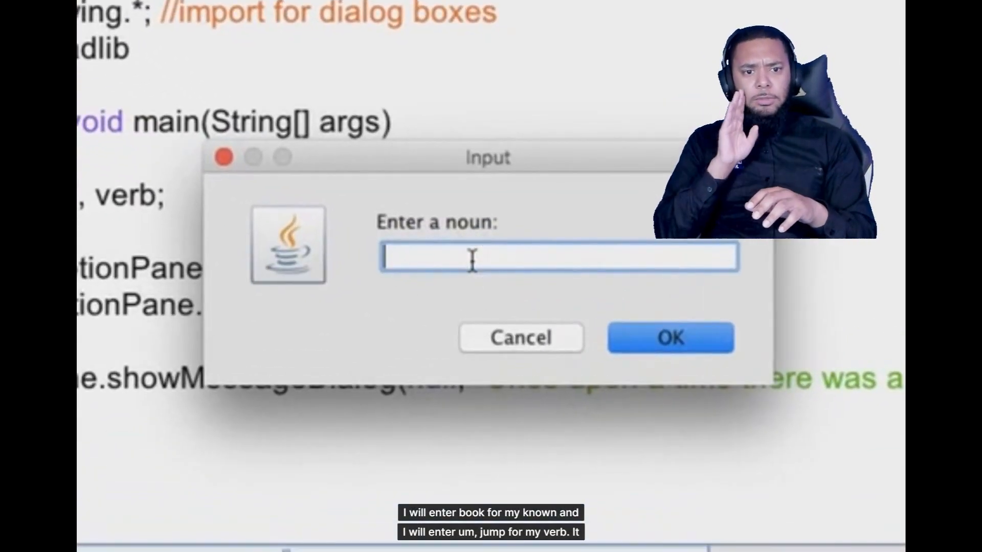
Answer book and jump in the prompts and dismiss the unchanged story message.
{"action": "type", "text": "book"}
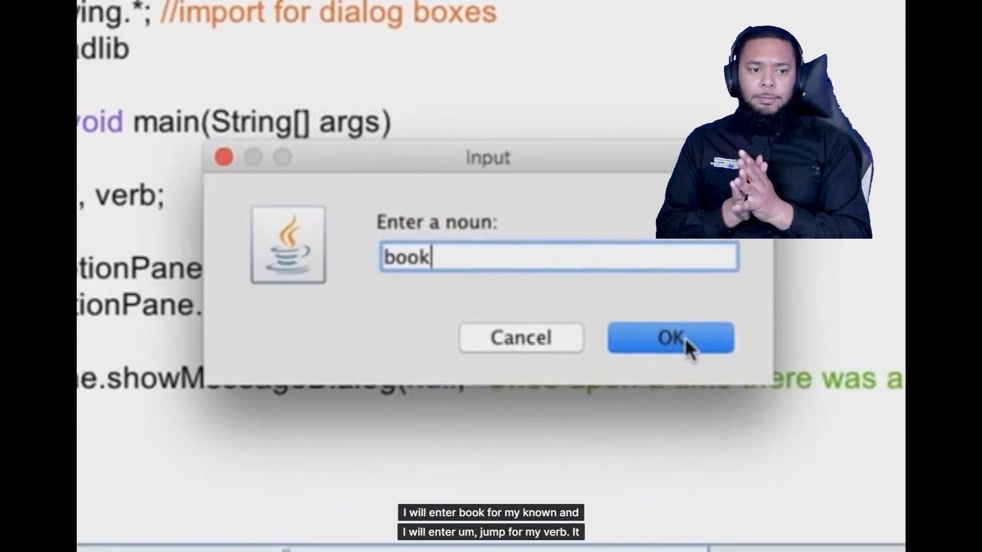
{"action": "left_click", "coordinate": [669, 338]}
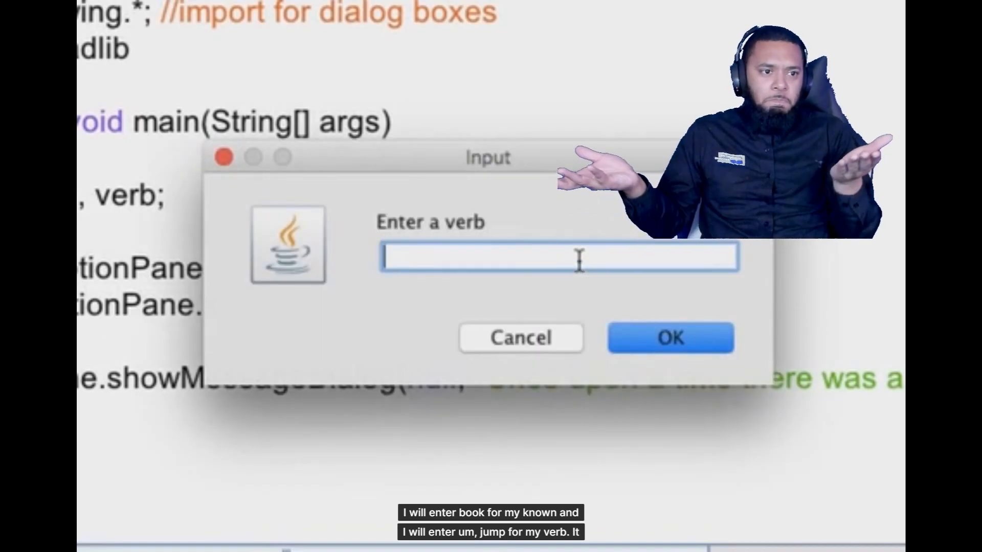
{"action": "type", "text": "jump"}
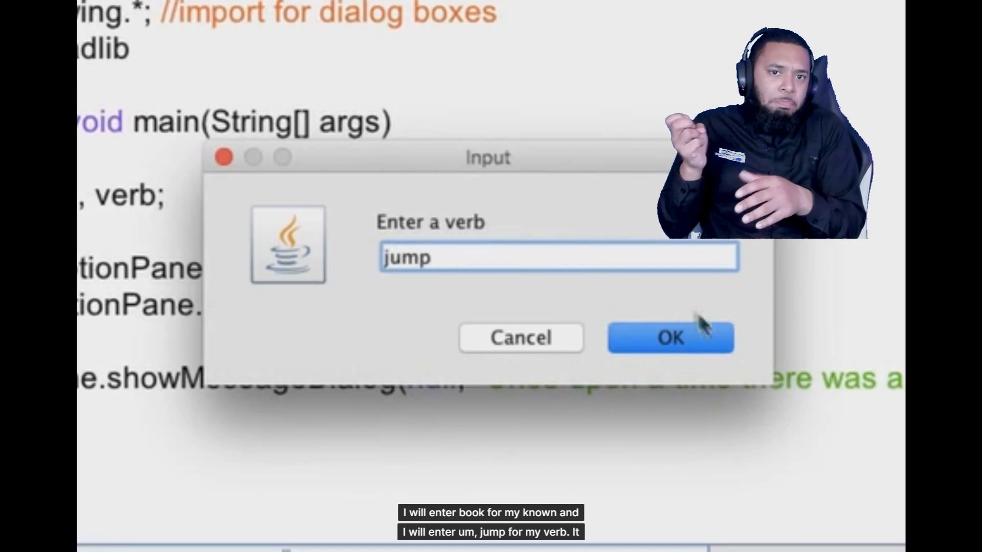
{"action": "left_click", "coordinate": [670, 337]}
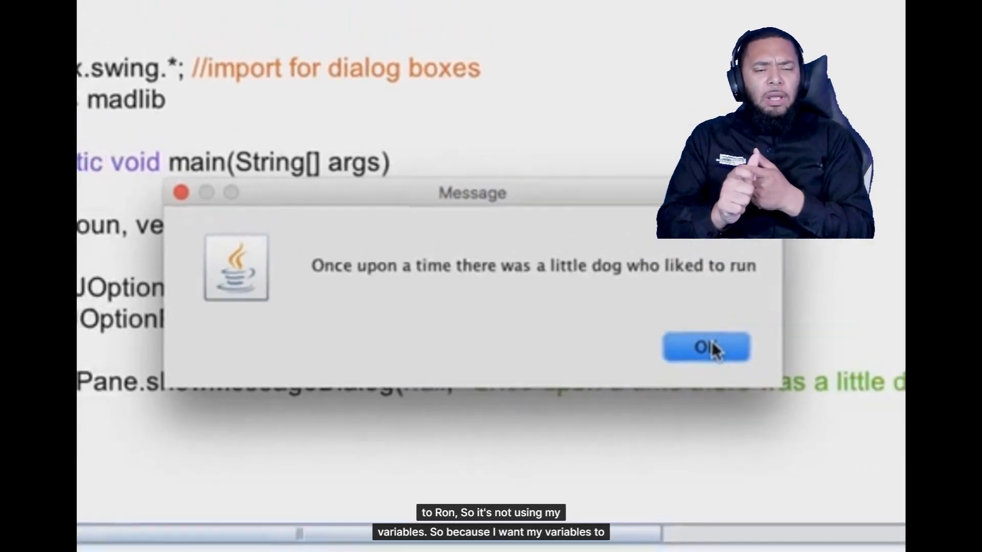
{"action": "left_click", "coordinate": [706, 347]}
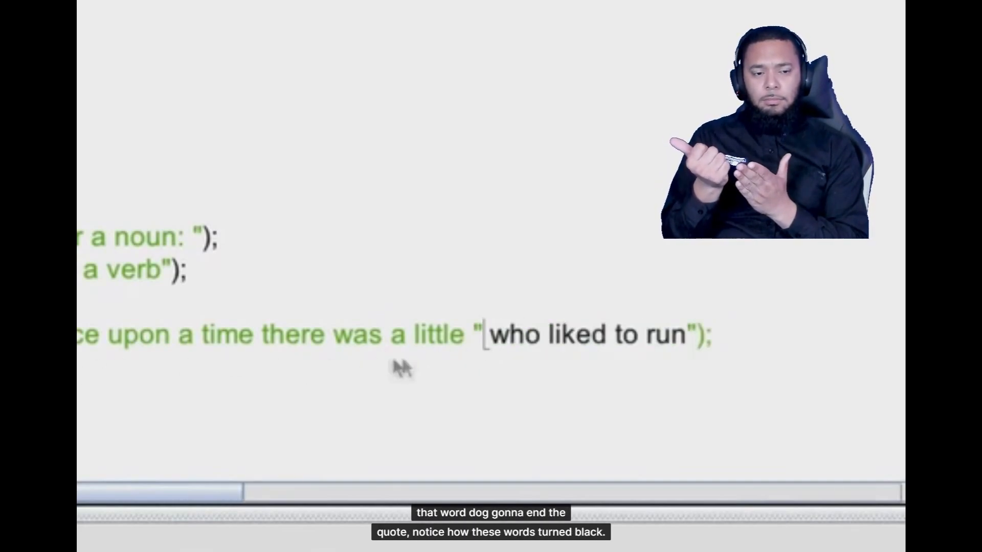
Splice the noun variable into the story string with +noun+" before "who liked to".
{"action": "left_click_drag", "start_coordinate": [495, 334], "coordinate": [685, 333]}
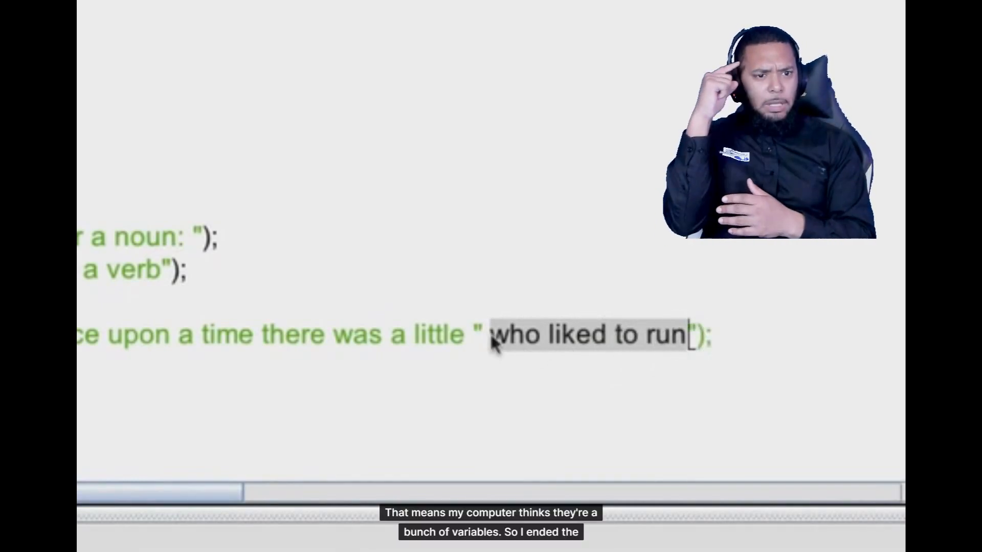
{"action": "left_click", "coordinate": [507, 407]}
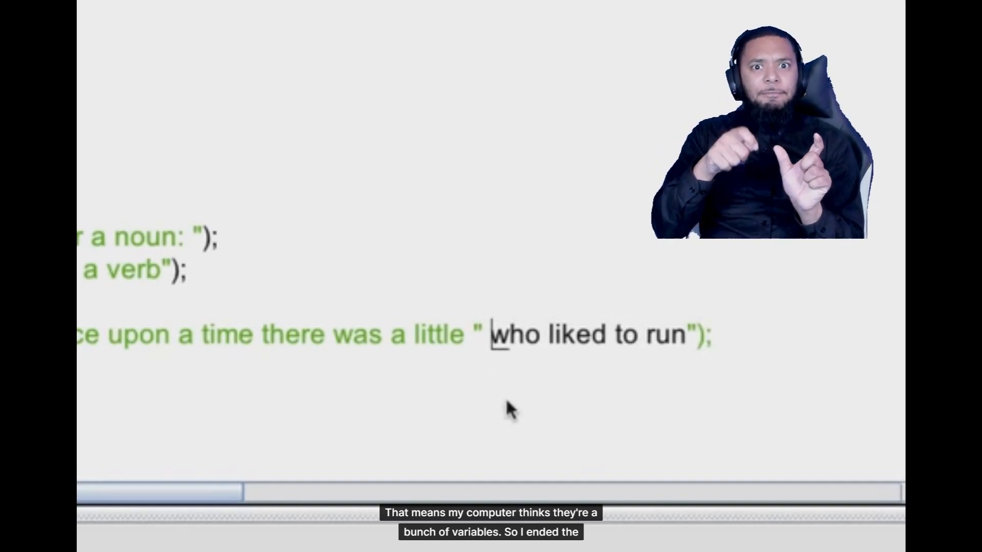
{"action": "left_click", "coordinate": [484, 334]}
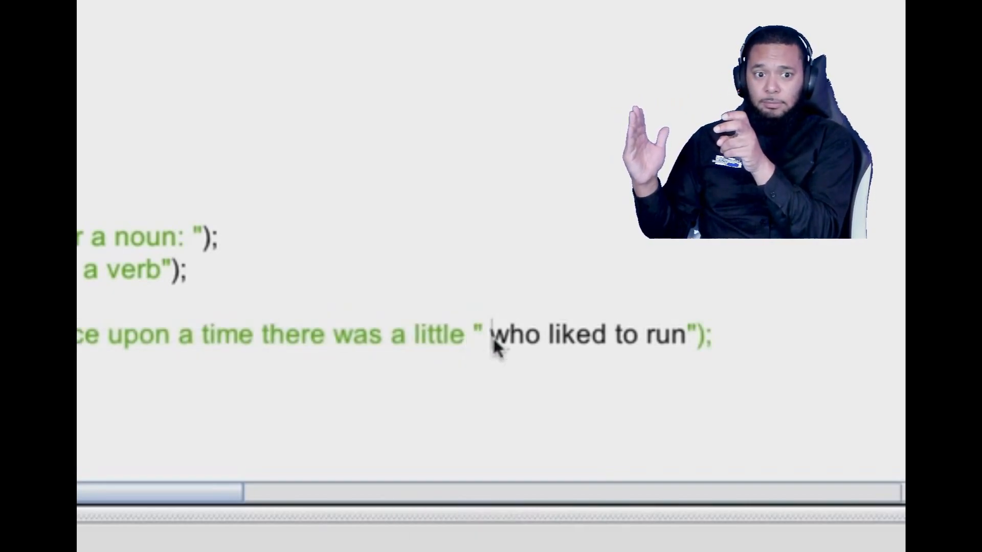
{"action": "type", "text": "+noun"}
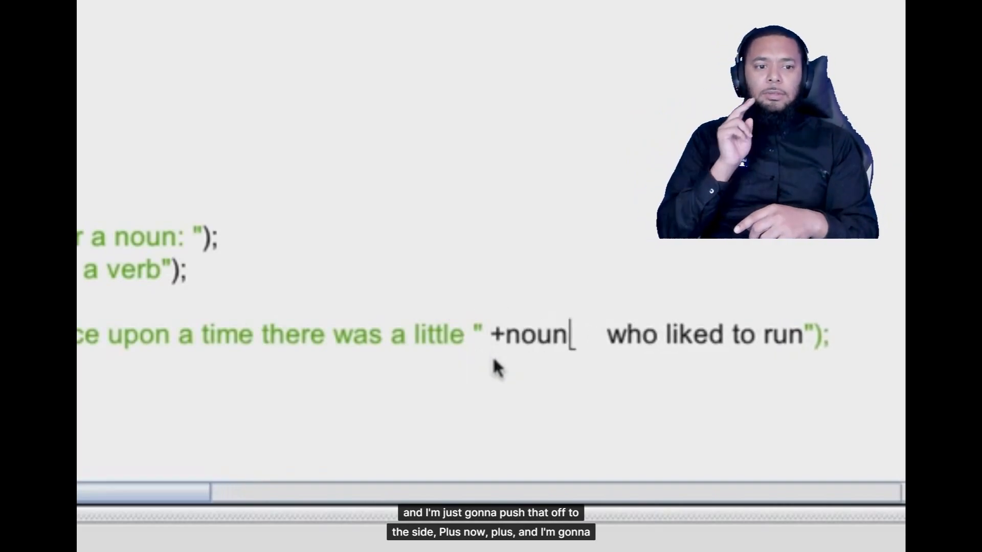
{"action": "type", "text": "+\""}
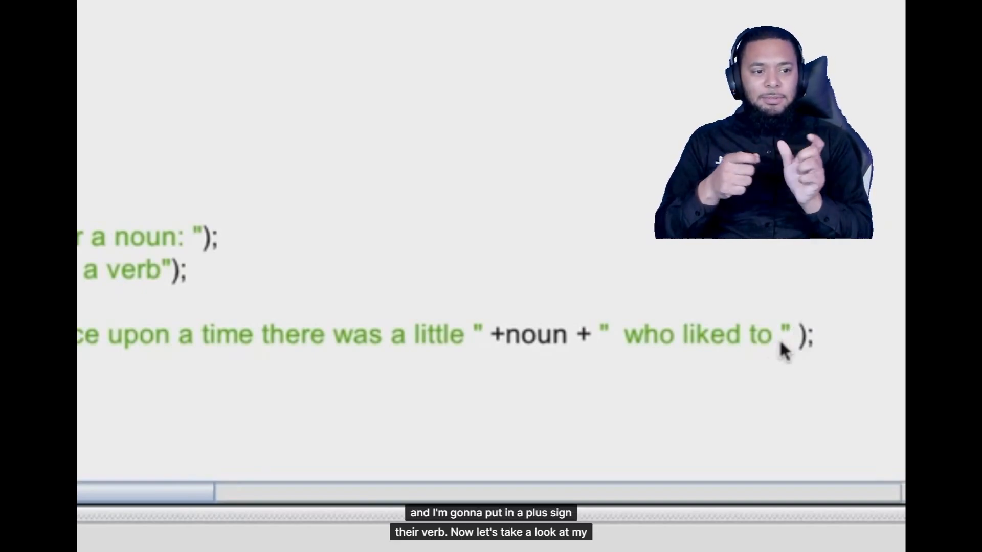
Append +verb to the end of the story string after "who liked to ".
{"action": "type", "text": "+"}
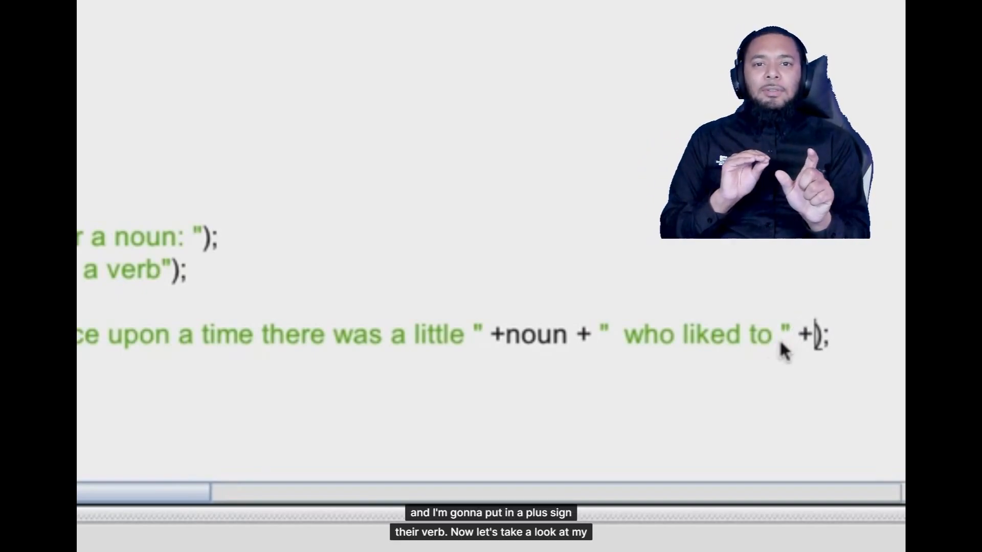
{"action": "type", "text": "verb"}
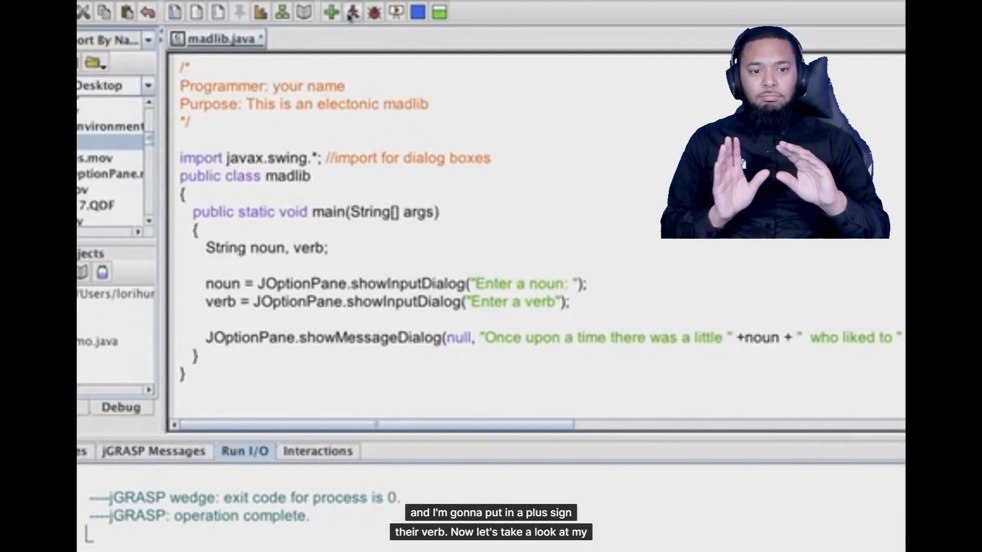
Run the madlib entering computer and blink to get the story dialog with both words.
{"action": "left_click", "coordinate": [330, 12]}
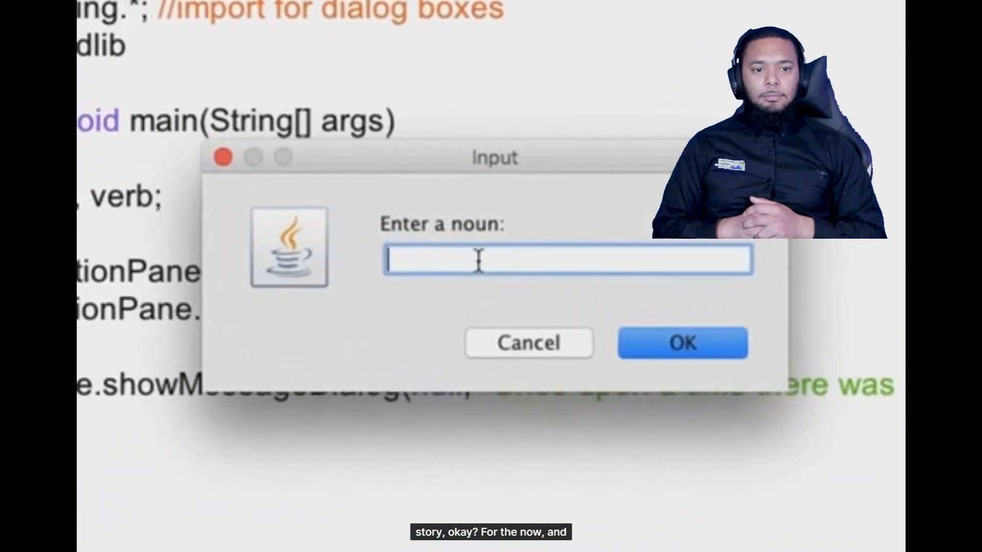
{"action": "type", "text": "computer"}
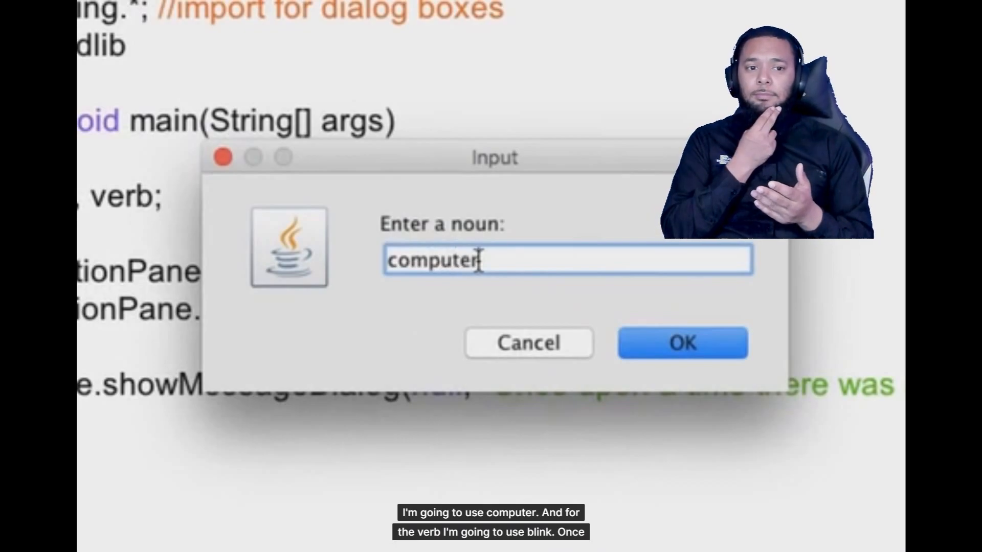
{"action": "left_click", "coordinate": [682, 343]}
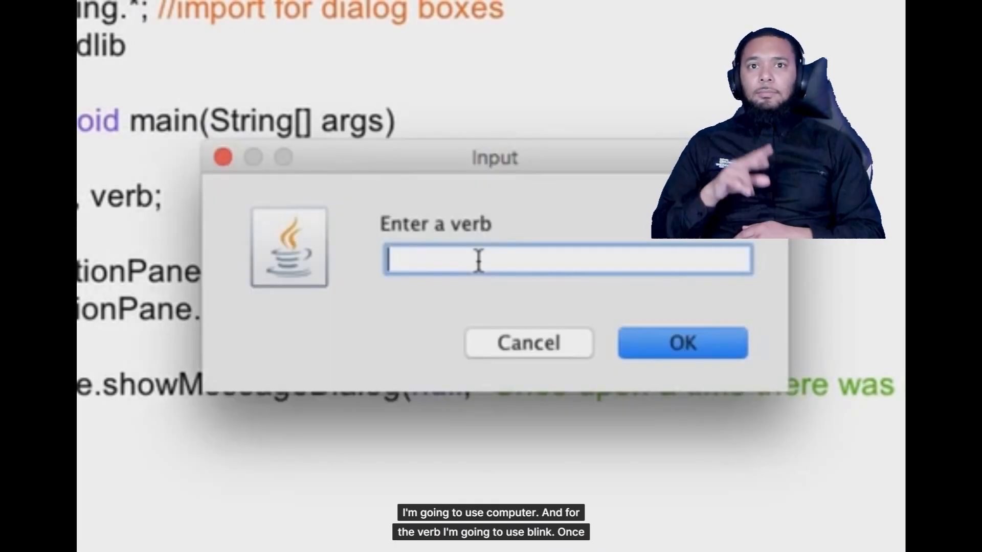
{"action": "type", "text": "bl"}
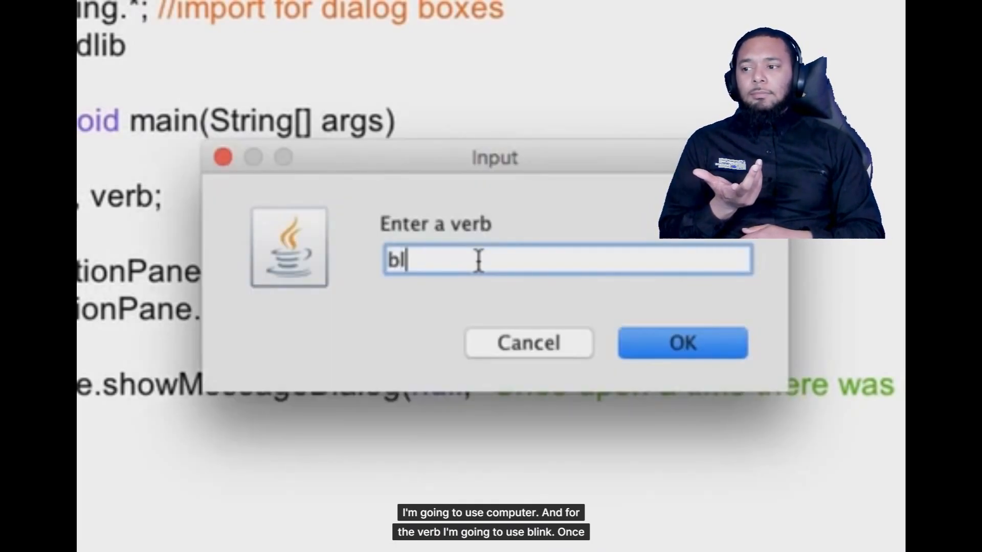
{"action": "left_click", "coordinate": [682, 342]}
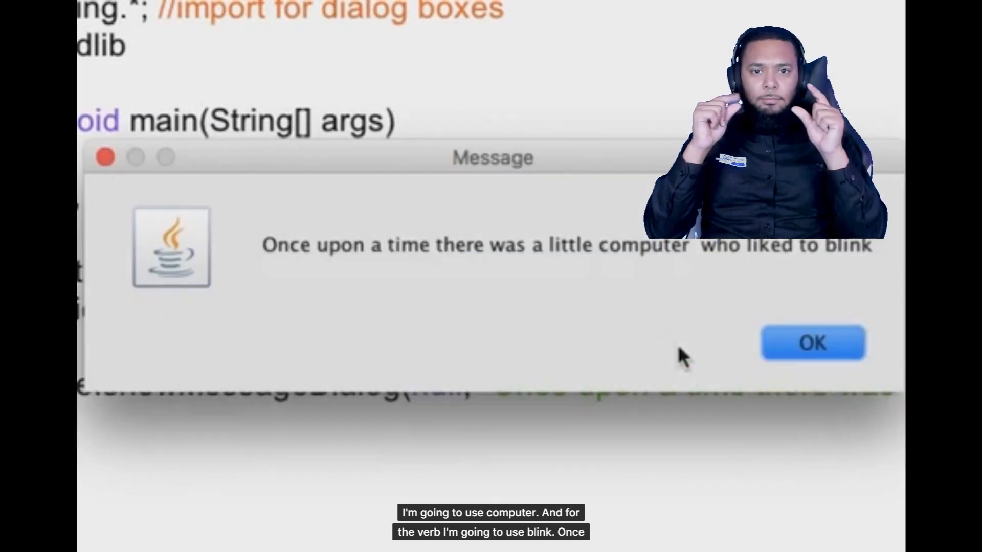